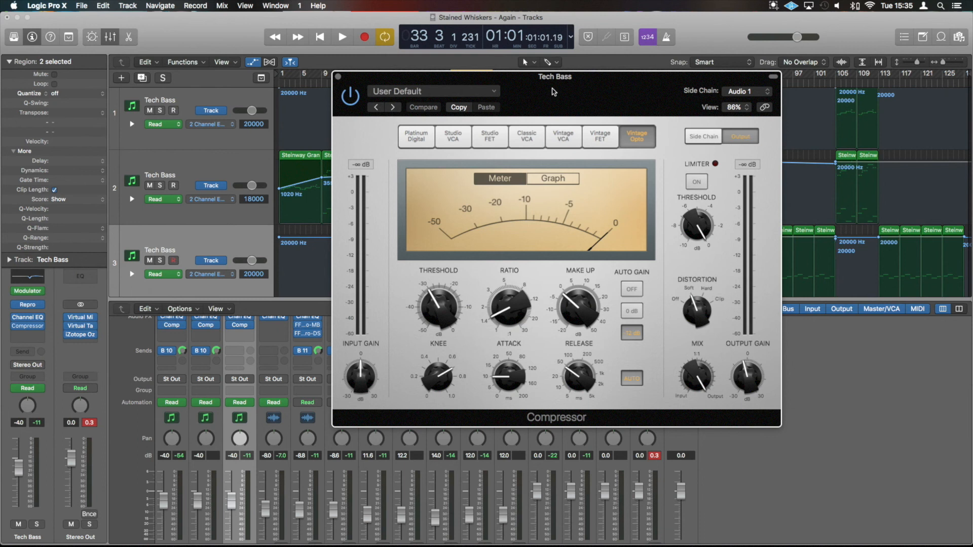
mouse_move(91, 371)
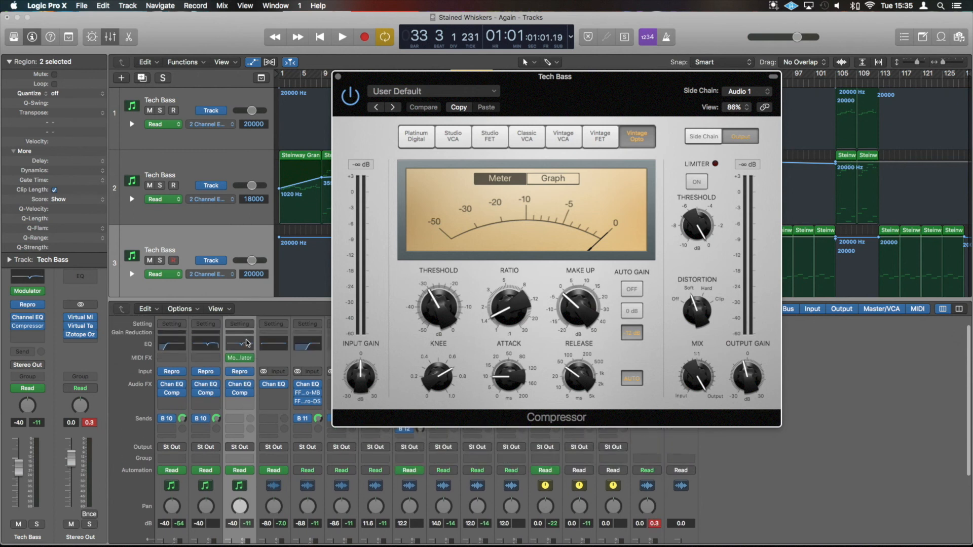
mouse_move(252, 335)
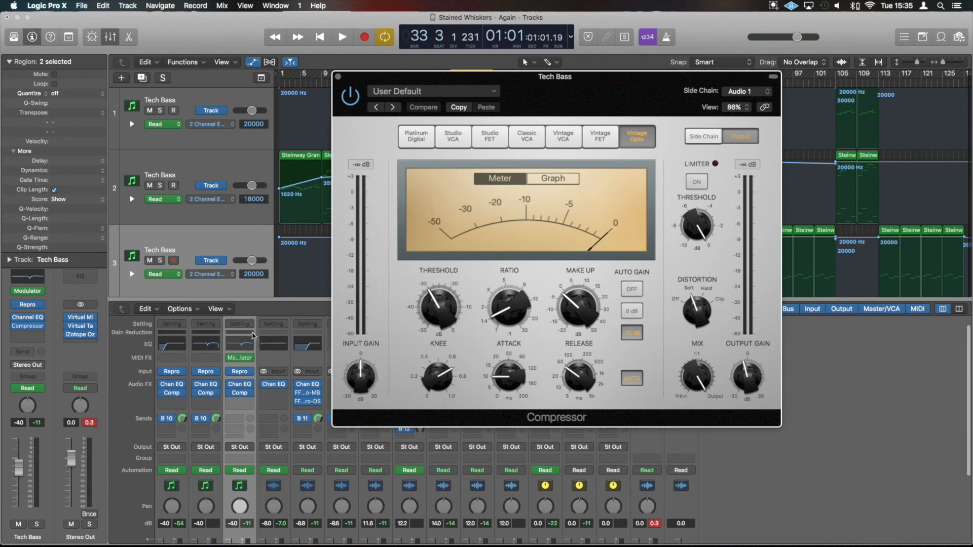
mouse_move(252, 335)
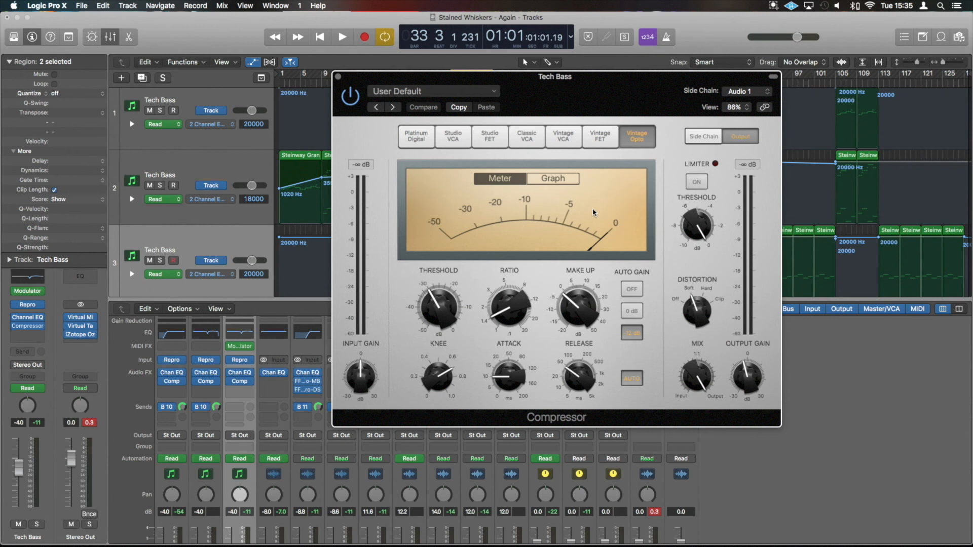
mouse_move(689, 75)
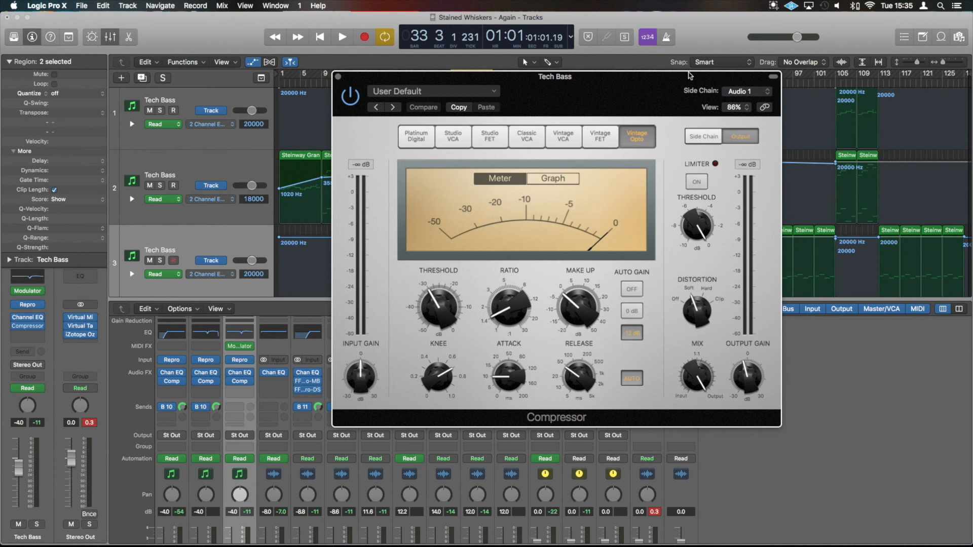
mouse_move(775, 80)
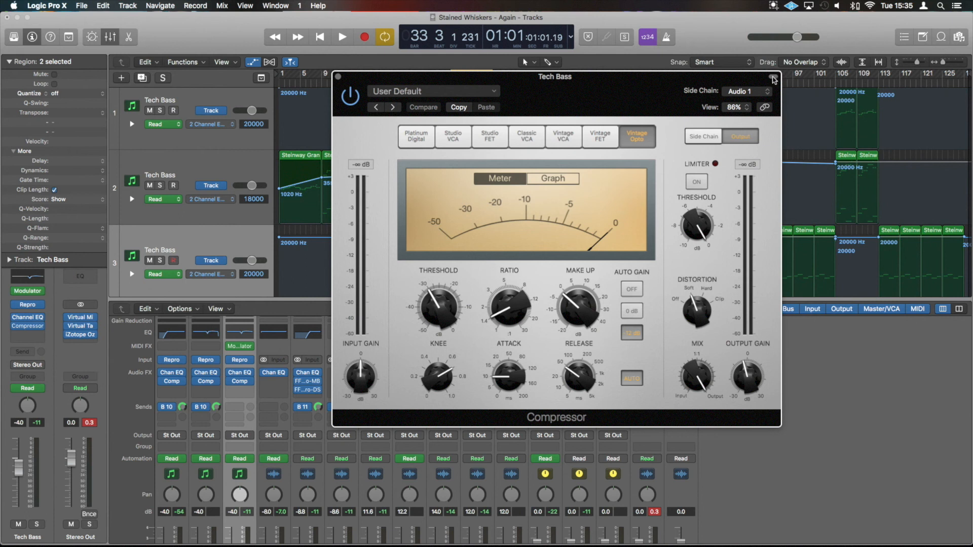
mouse_move(772, 81)
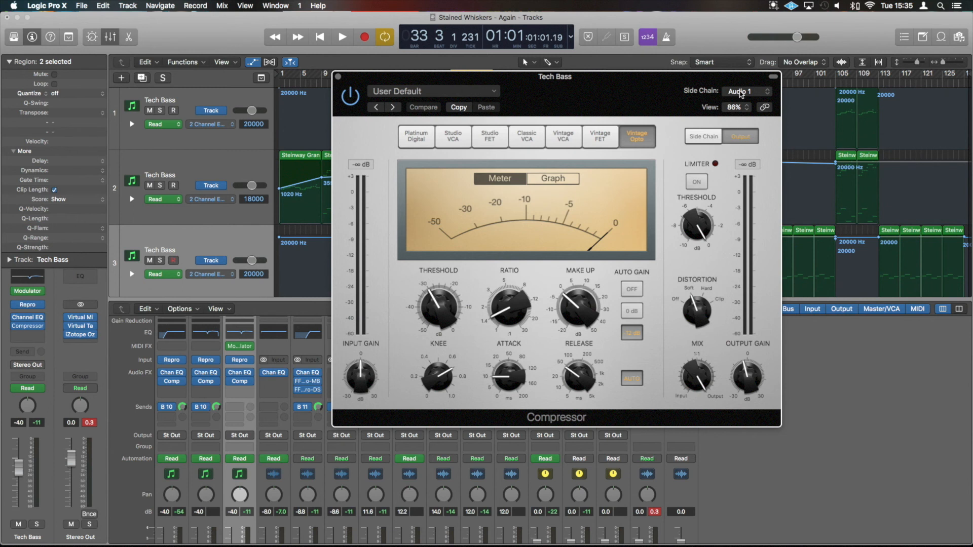
- Set the Tech Bass compressor's side-chain source to the BlowUp_128_PL loop (Audio 1)
click(744, 92)
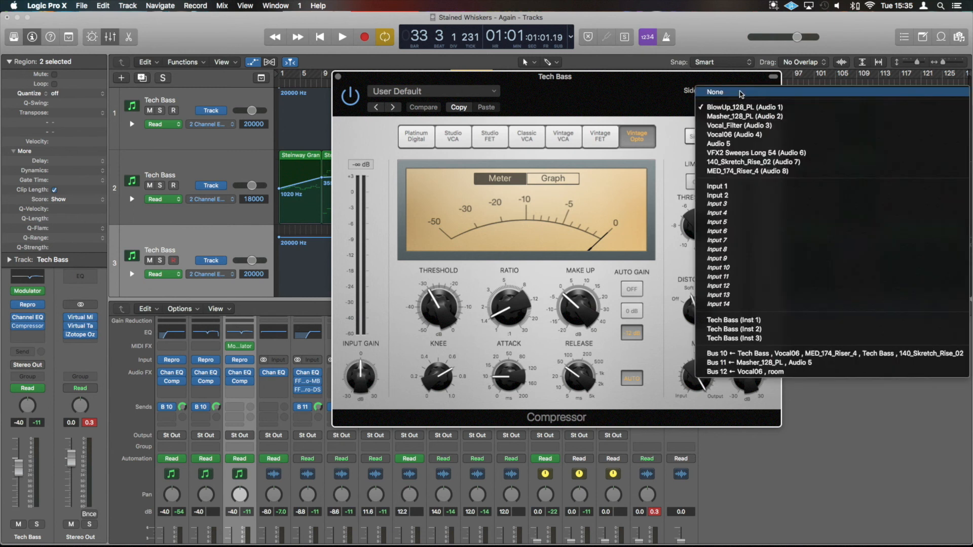
mouse_move(714, 92)
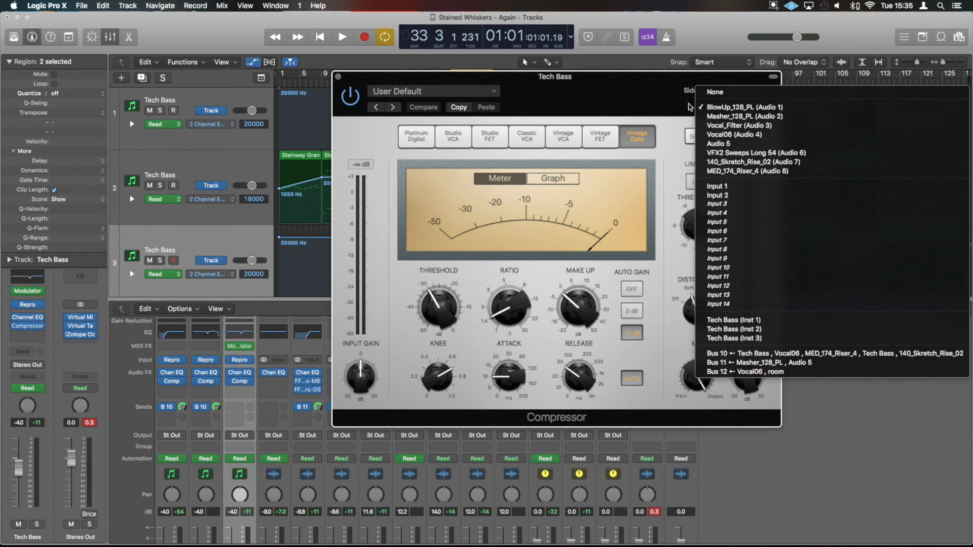
click(735, 107)
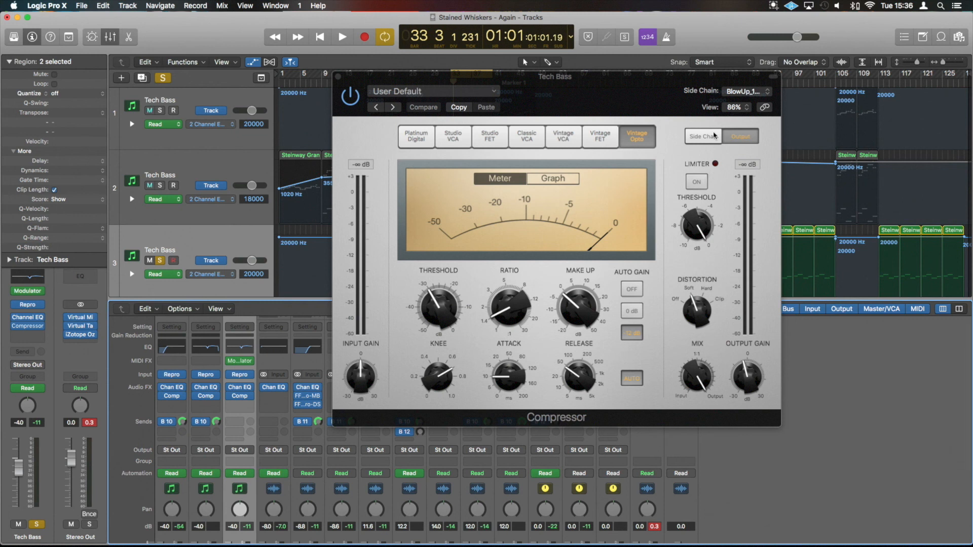
- Show the compressor's Side Chain view and audition the side-chain signal in Listen mode
click(703, 136)
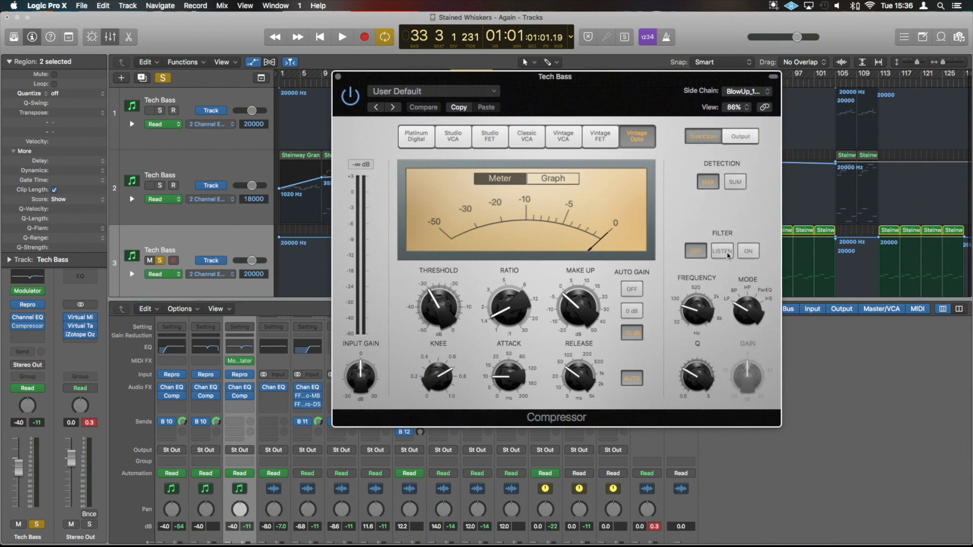
click(721, 251)
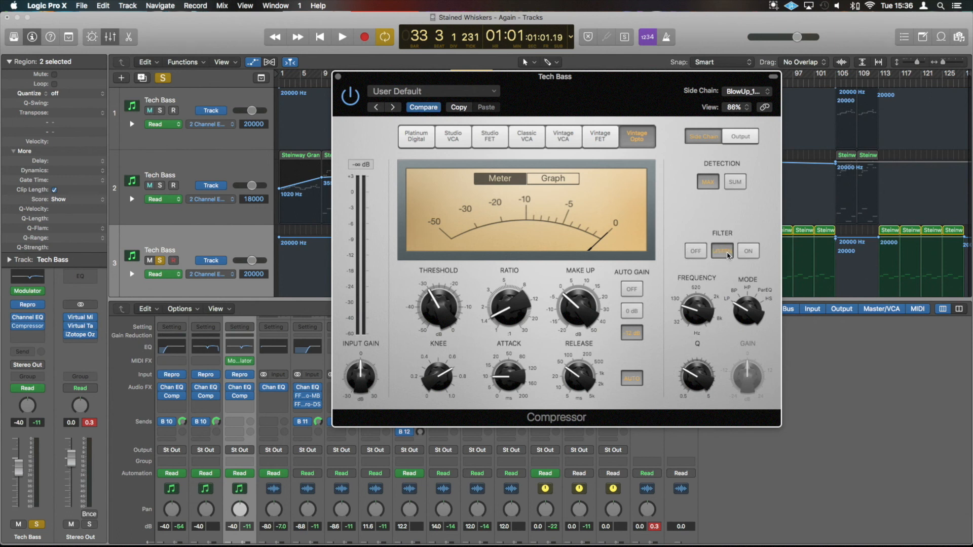
click(342, 36)
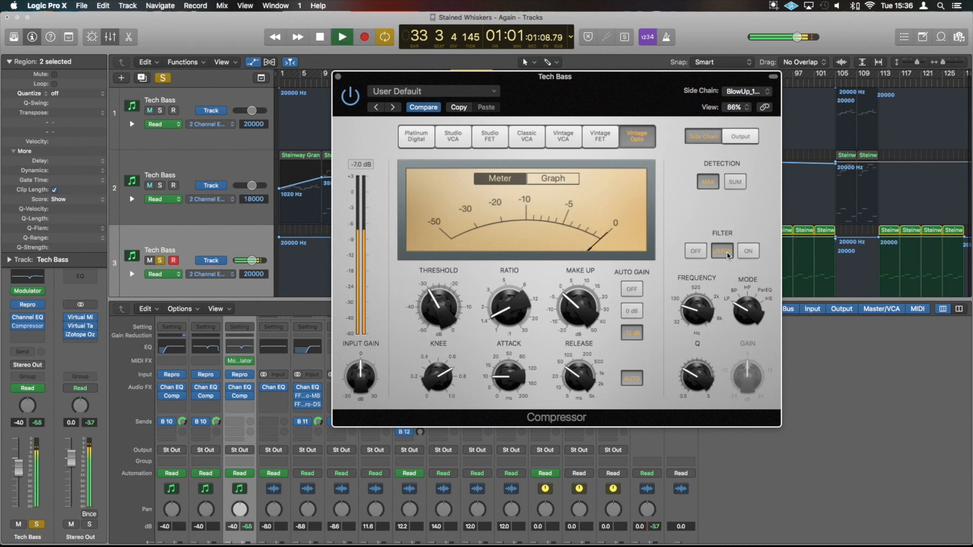
click(341, 36)
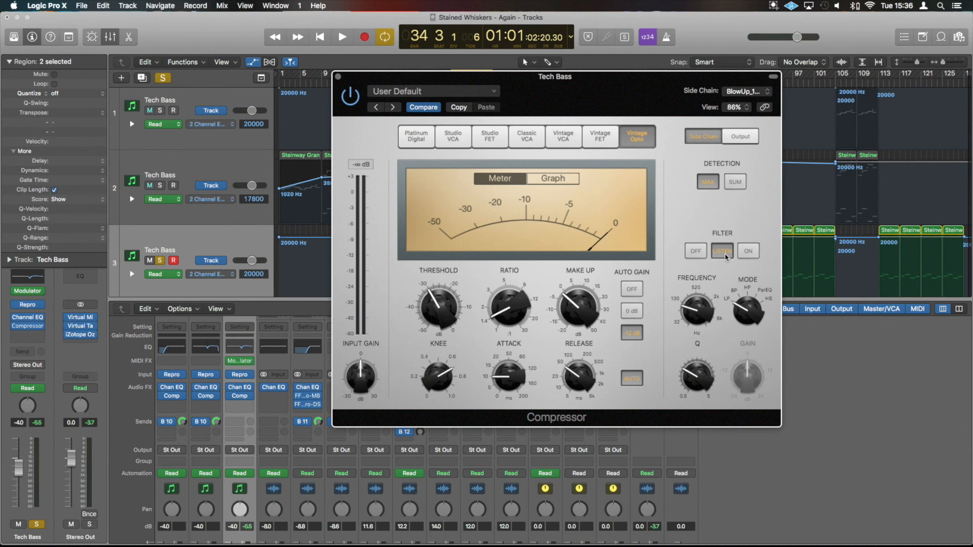
mouse_move(721, 294)
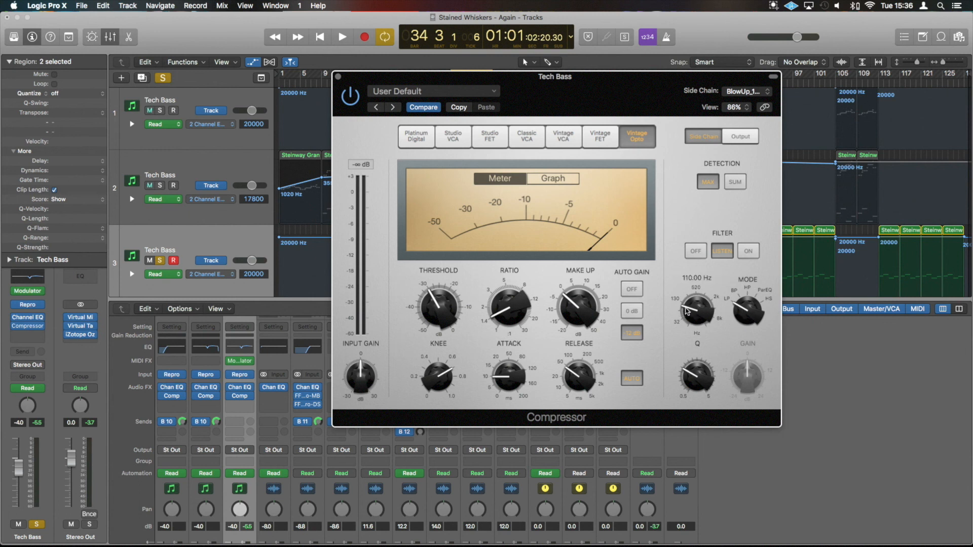
click(341, 37)
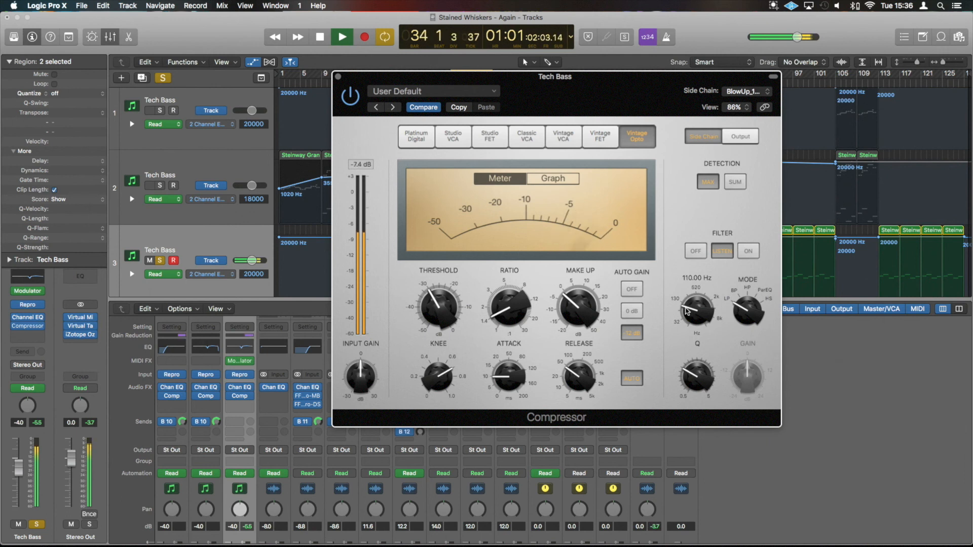
click(320, 36)
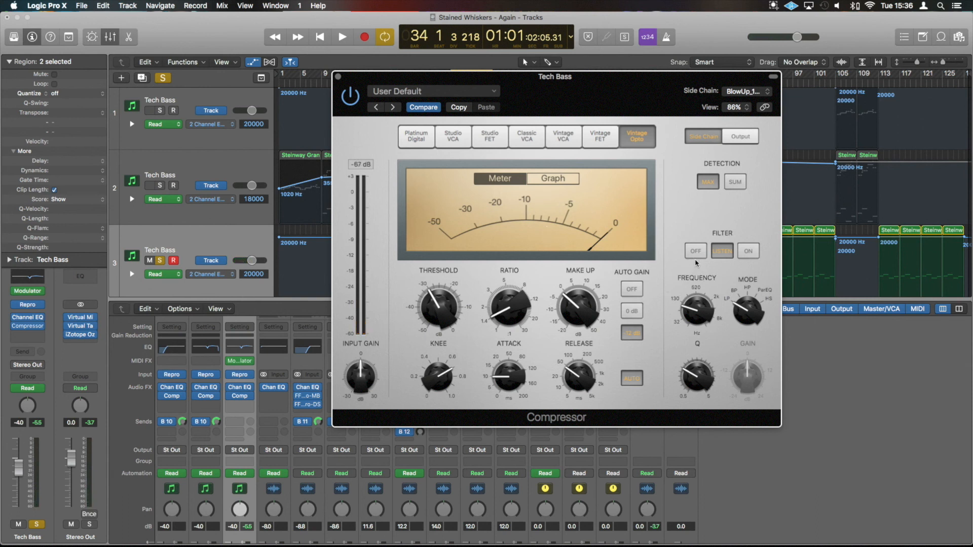
- Switch the side-chain filter on and play back to hear the ducked bass
click(748, 251)
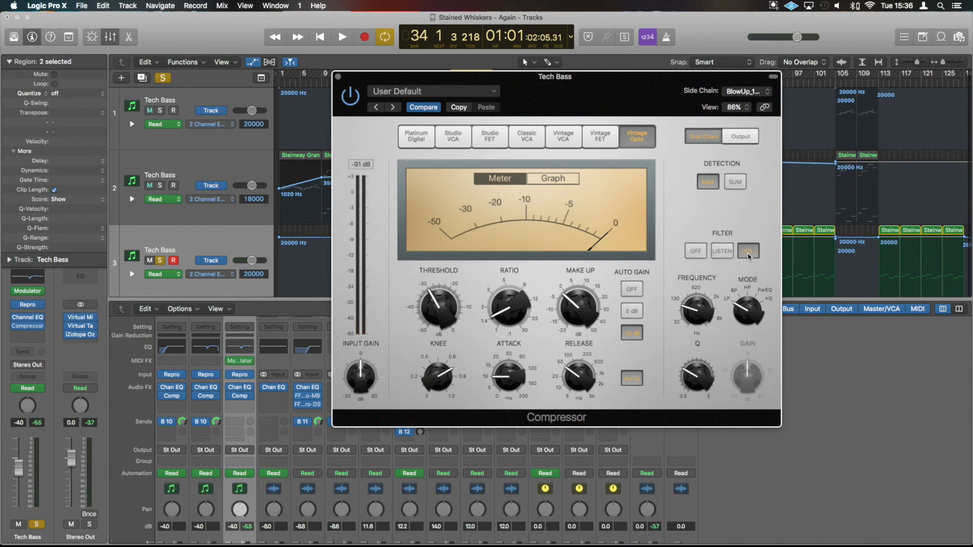
click(341, 37)
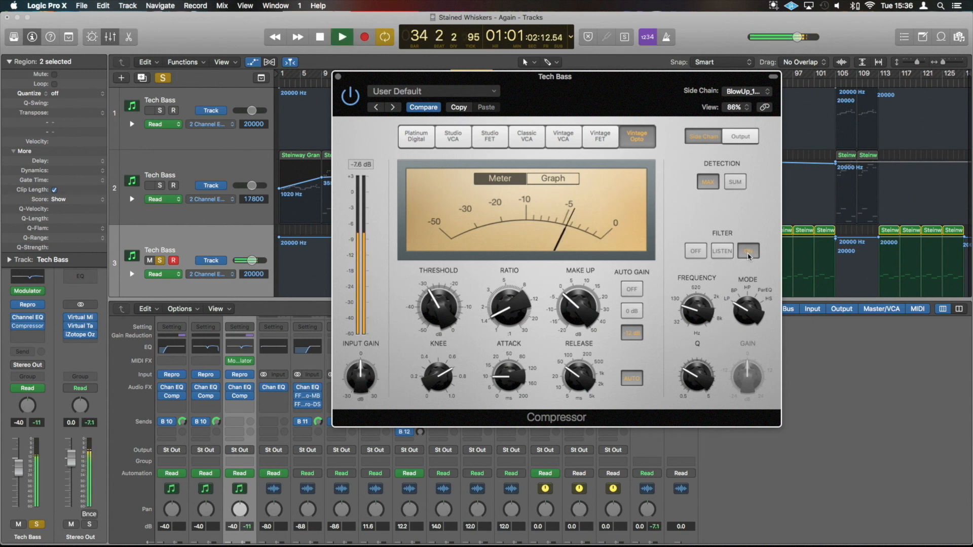
click(341, 37)
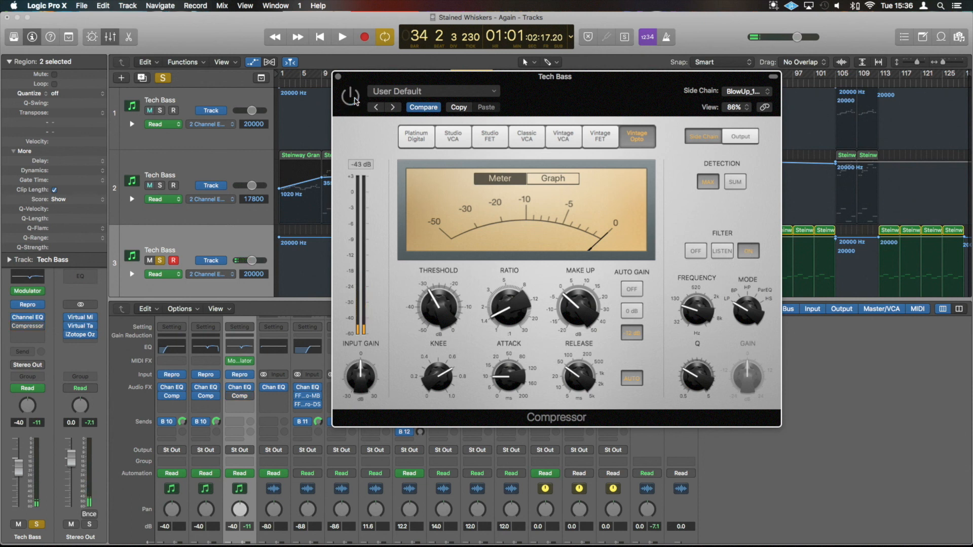
- Play the project repeatedly to compare the side-chained Vintage Opto compression, then close the compressor
click(341, 37)
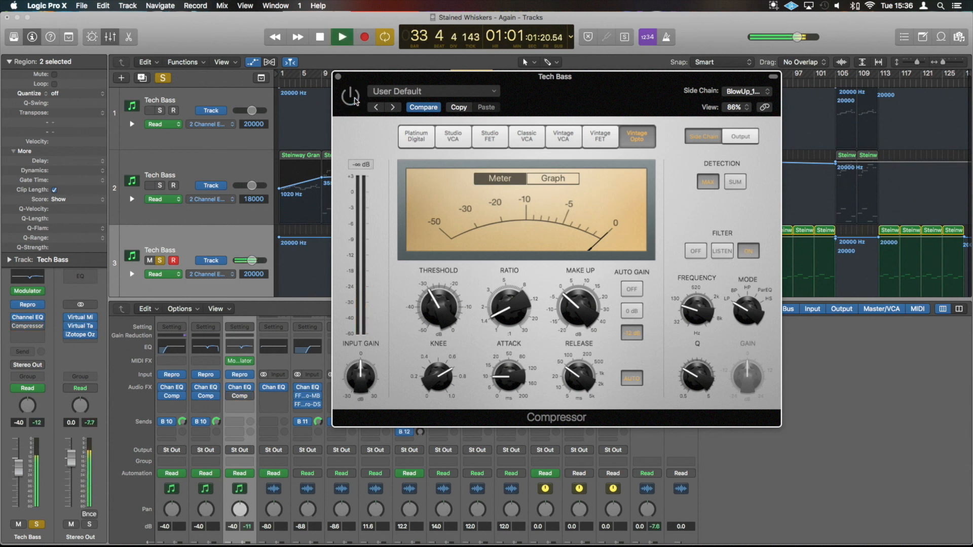
click(318, 37)
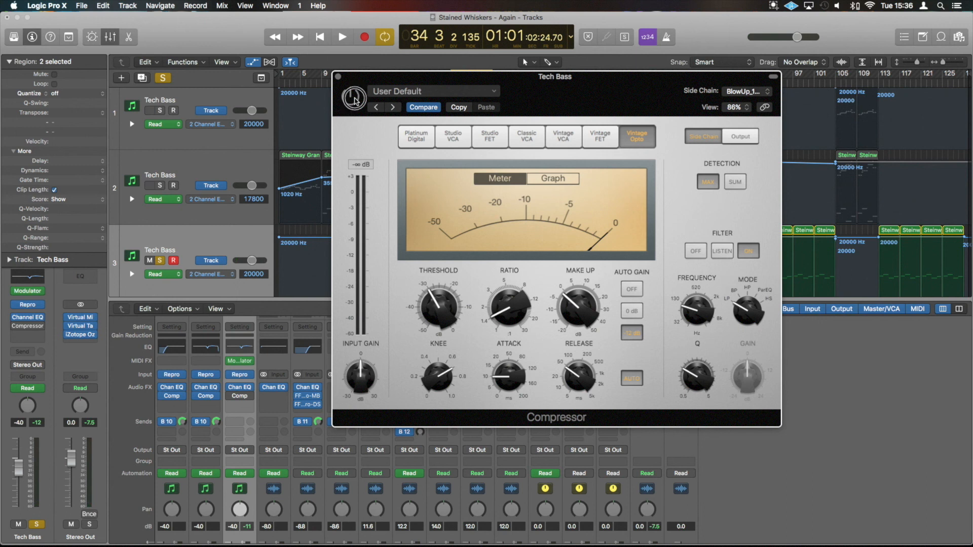
click(342, 37)
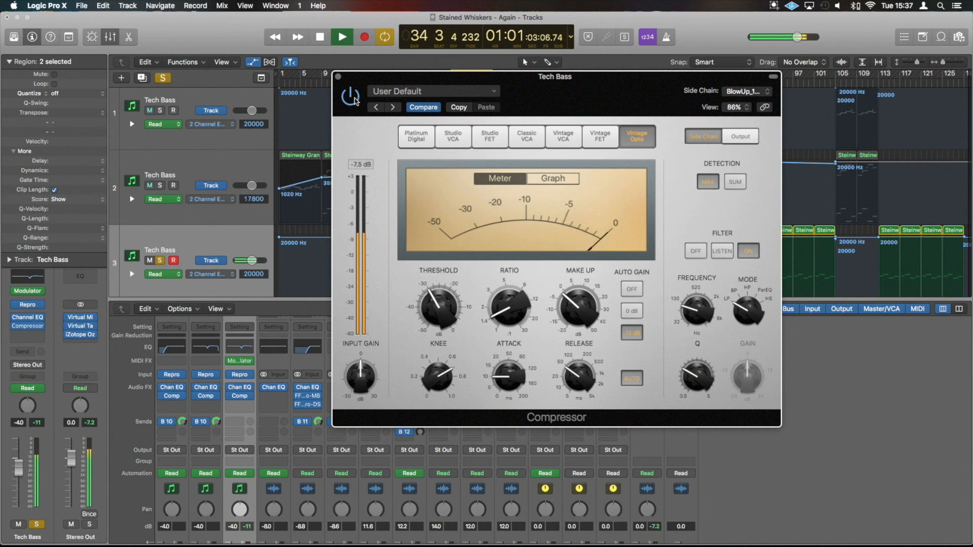
click(320, 36)
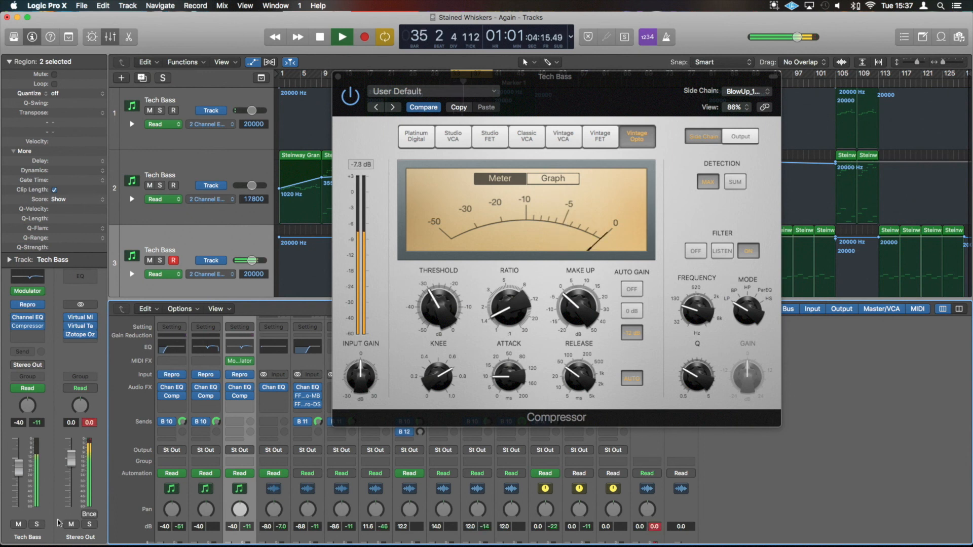
click(341, 37)
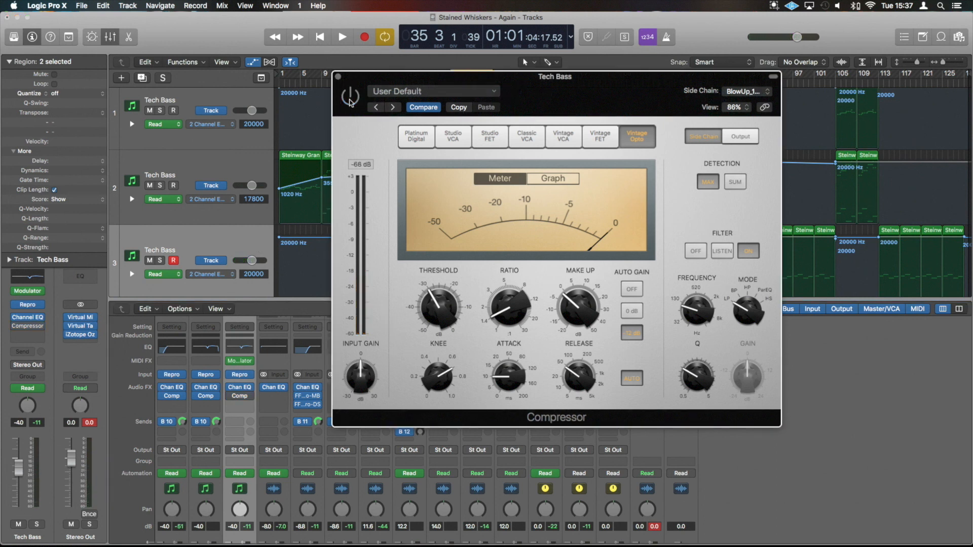
click(342, 37)
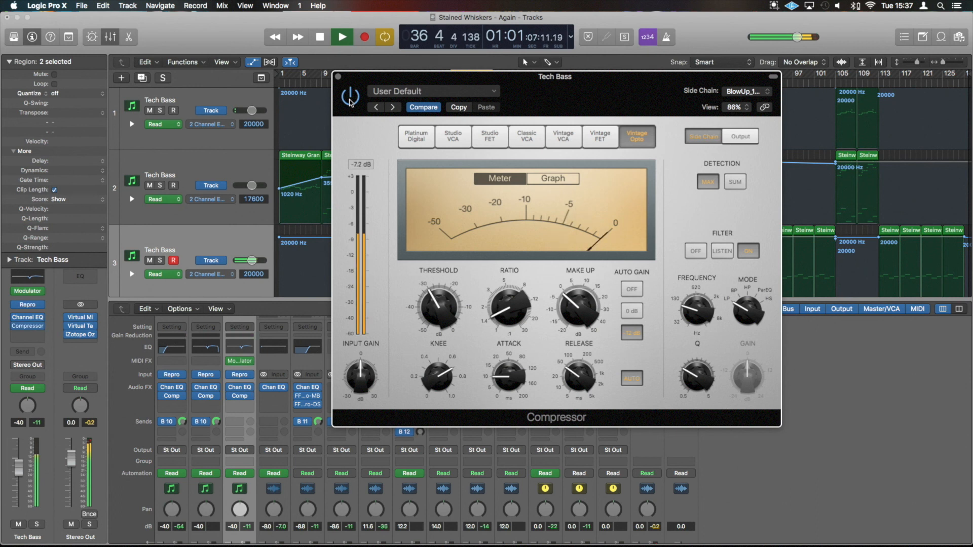
click(320, 36)
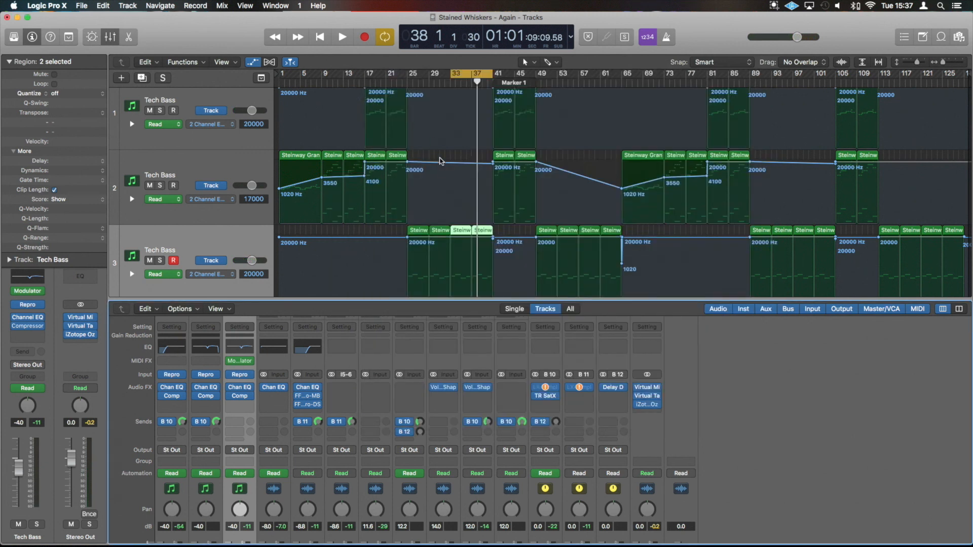
- Solo the BlowUp_128_PL loop track and play it briefly
scroll(down, 3)
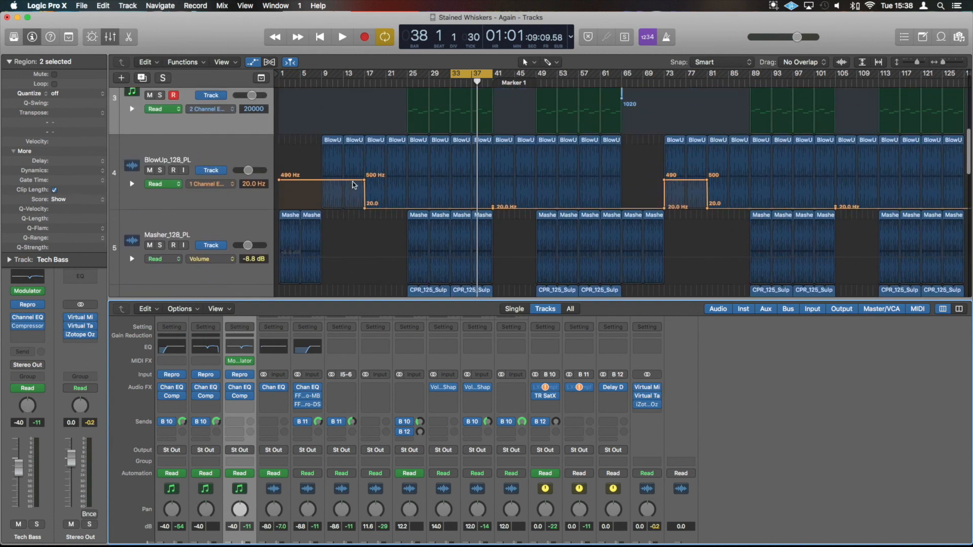
click(161, 171)
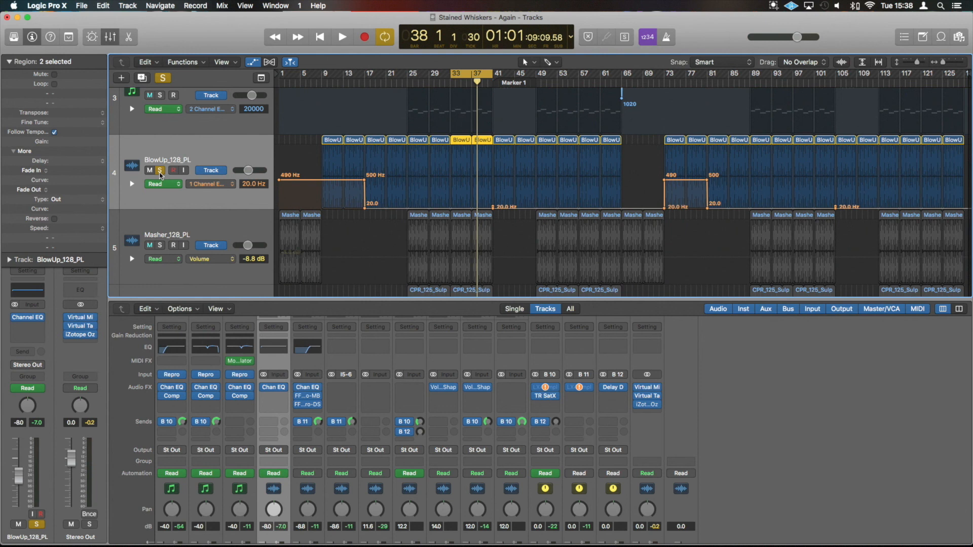
click(341, 37)
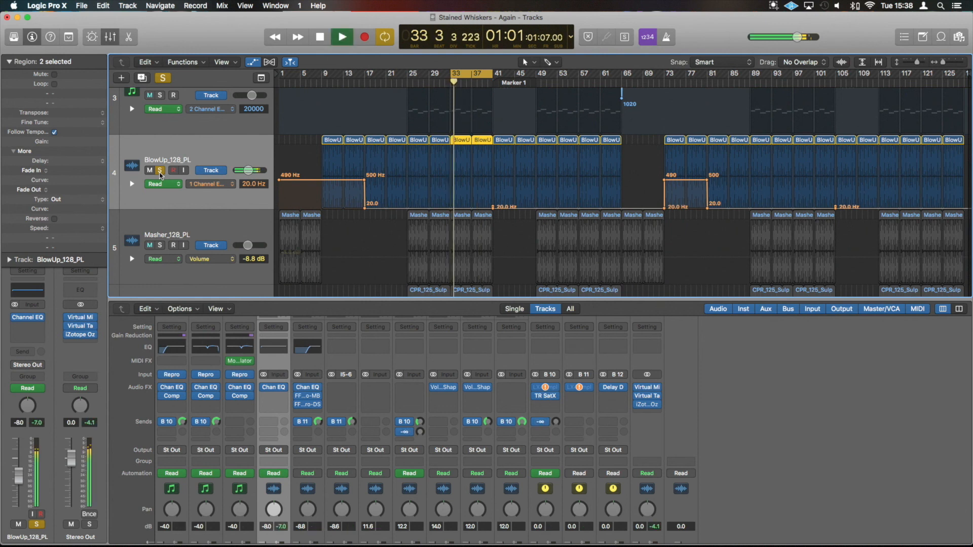
click(320, 37)
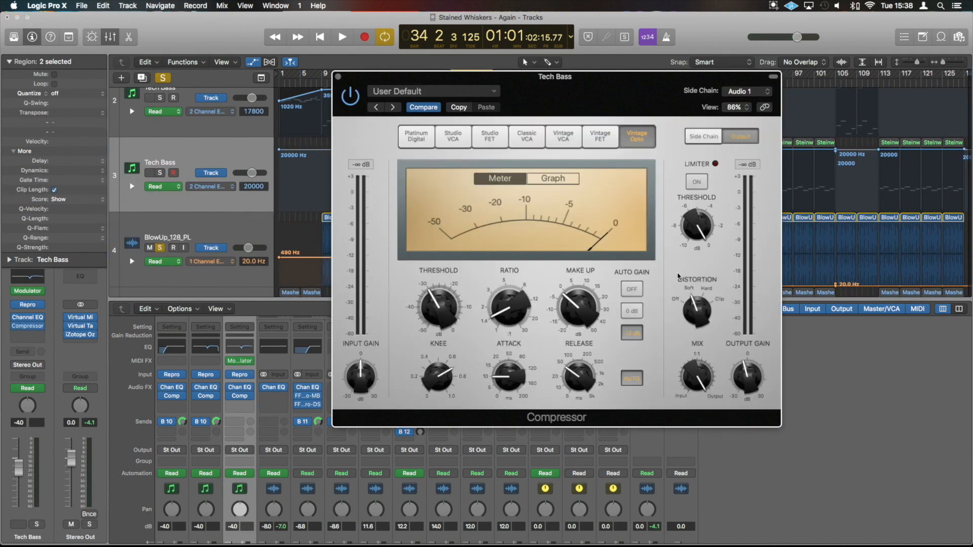
- Set the side-chain filter frequency to about 139 Hz, then select regions BlowUp_128_PL.4 and .5
click(703, 136)
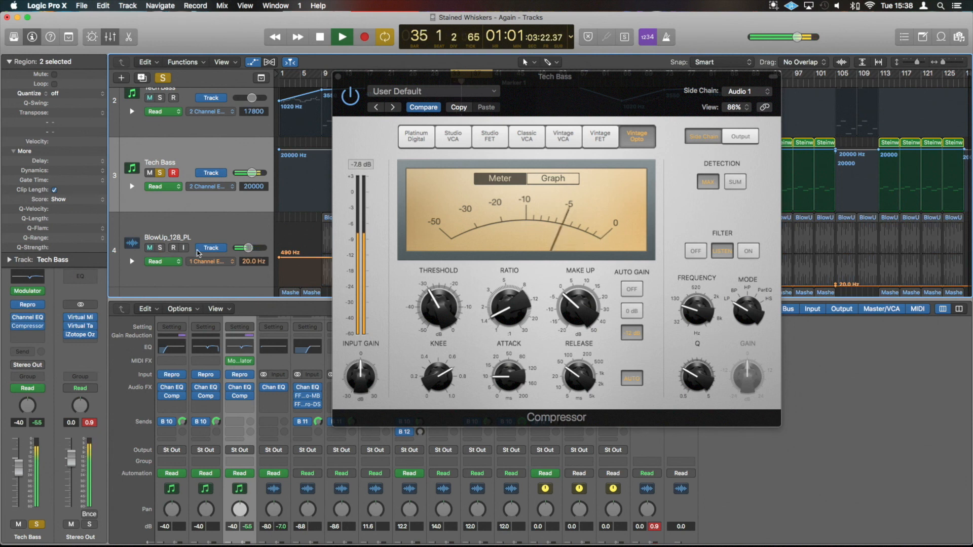
drag(697, 310, 700, 292)
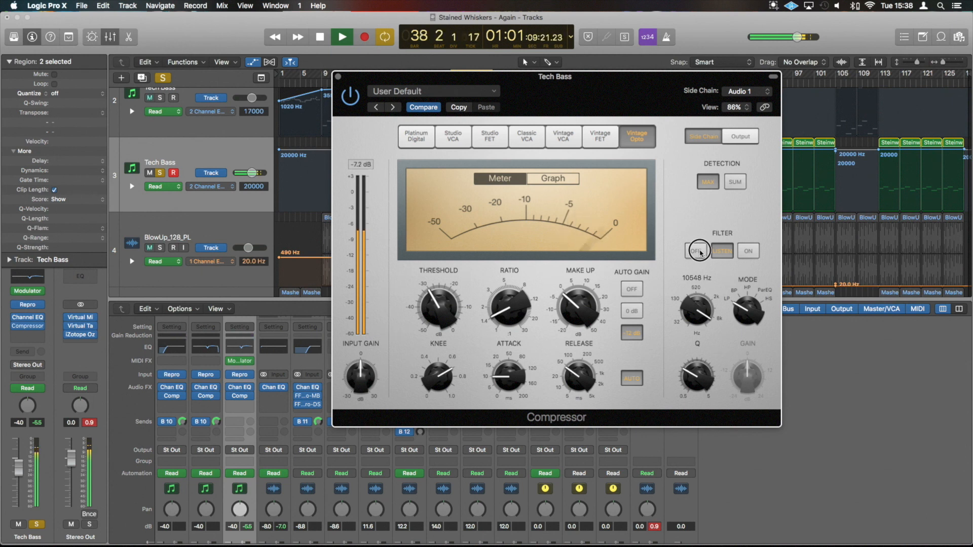
drag(696, 304, 700, 323)
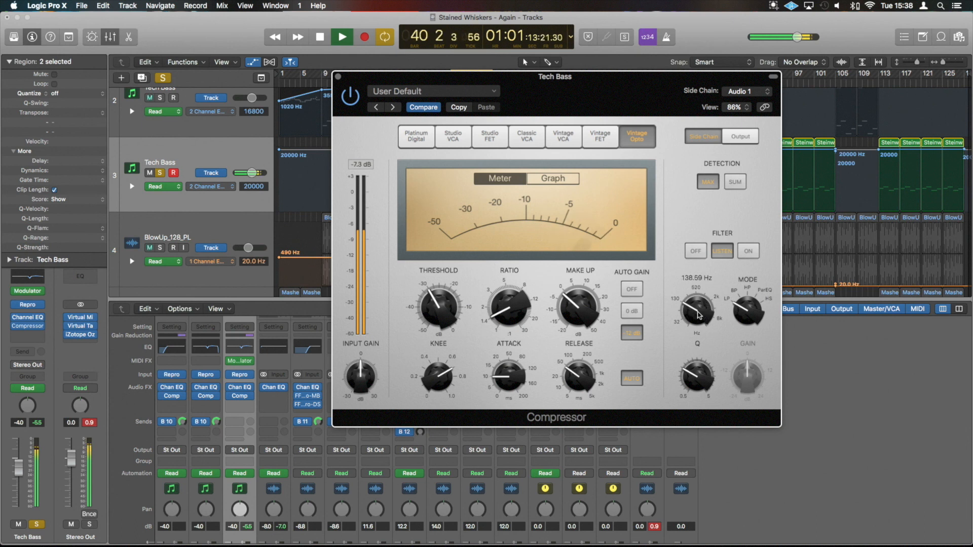
drag(697, 311, 698, 320)
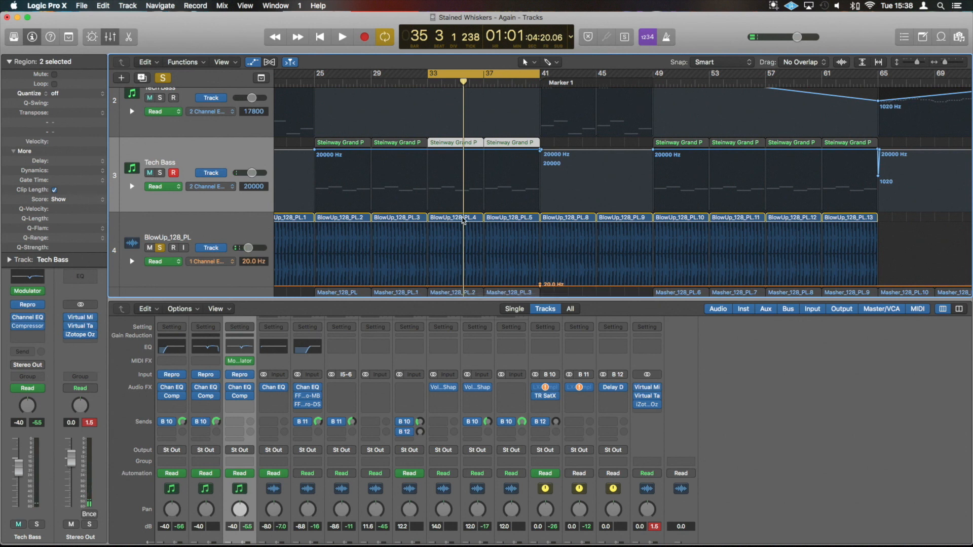
click(453, 218)
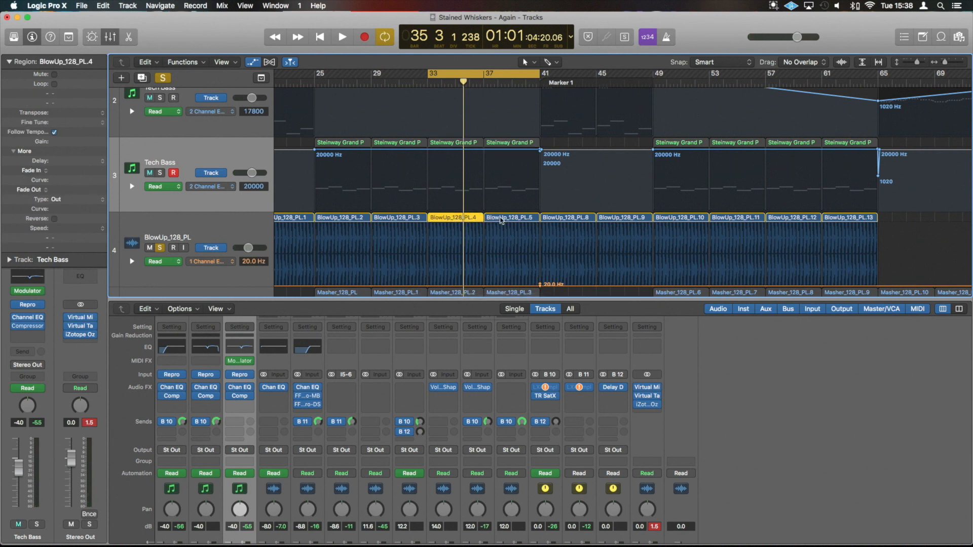
click(510, 218)
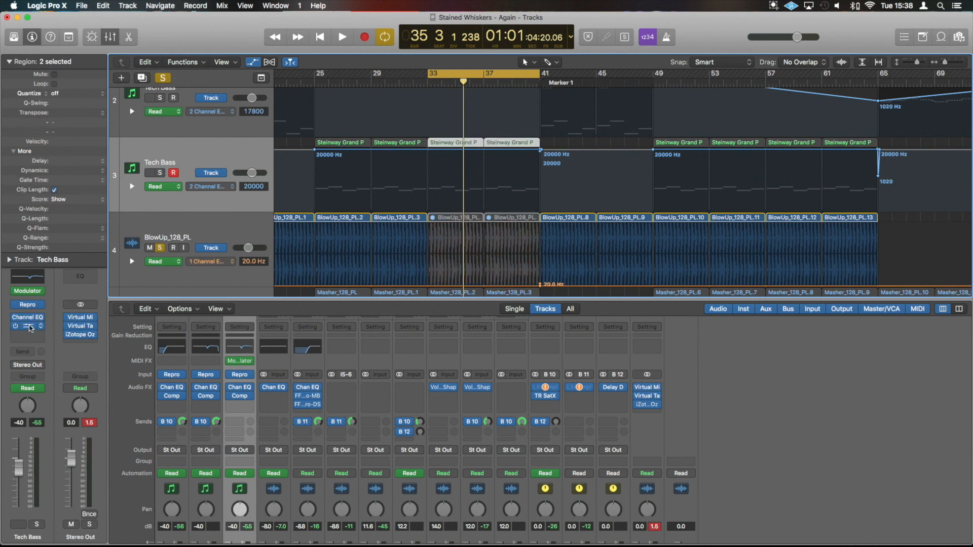
- Reopen the Tech Bass compressor and play back to hear the compression
click(28, 326)
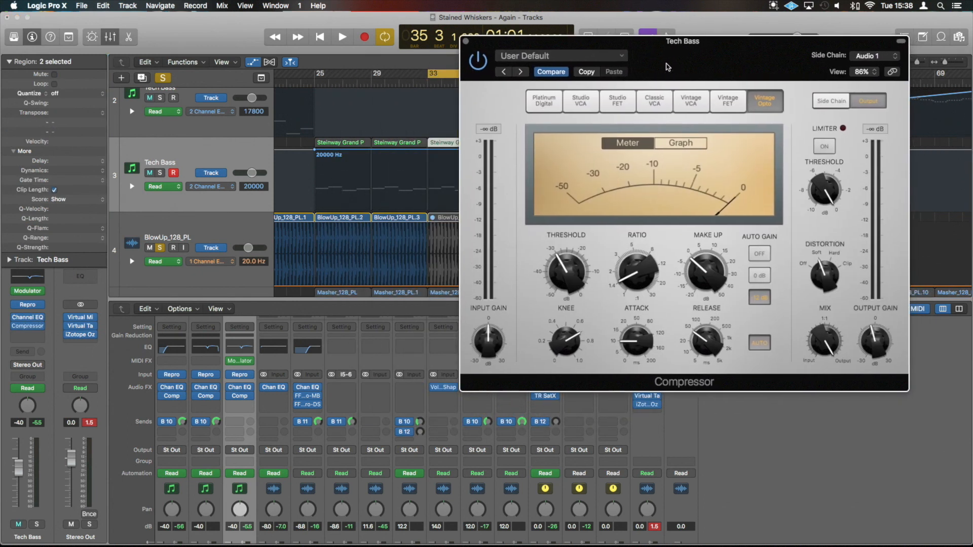
click(341, 36)
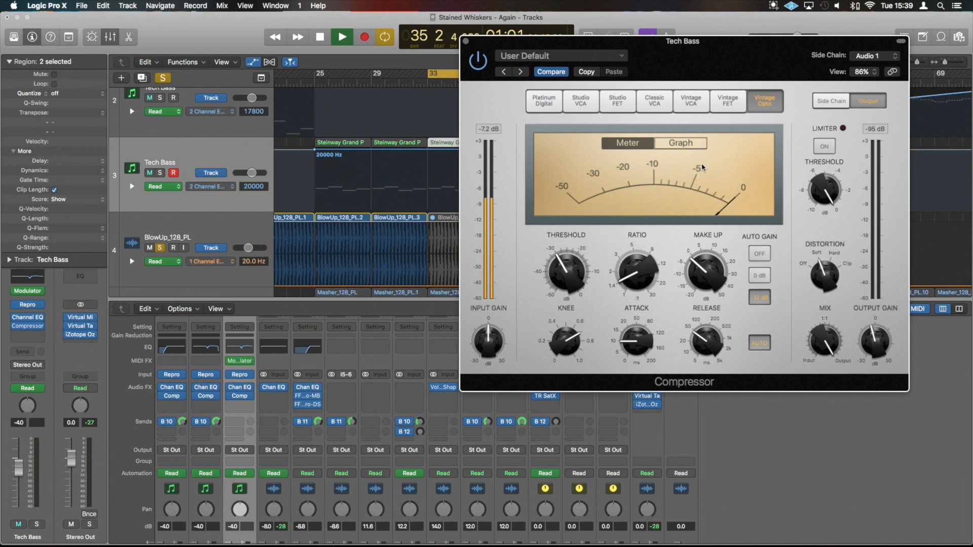
click(319, 37)
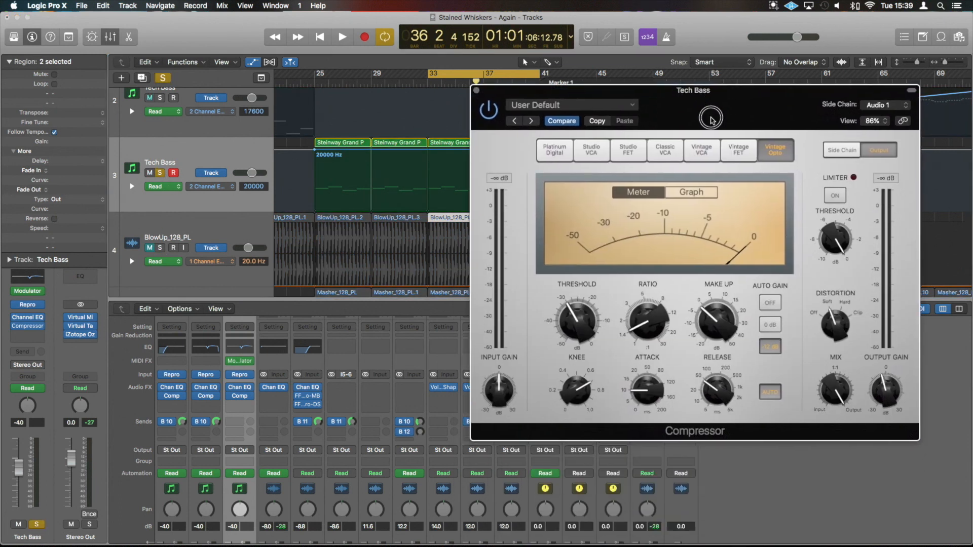
- Play the song to hear the compressor, then stop playback
click(341, 36)
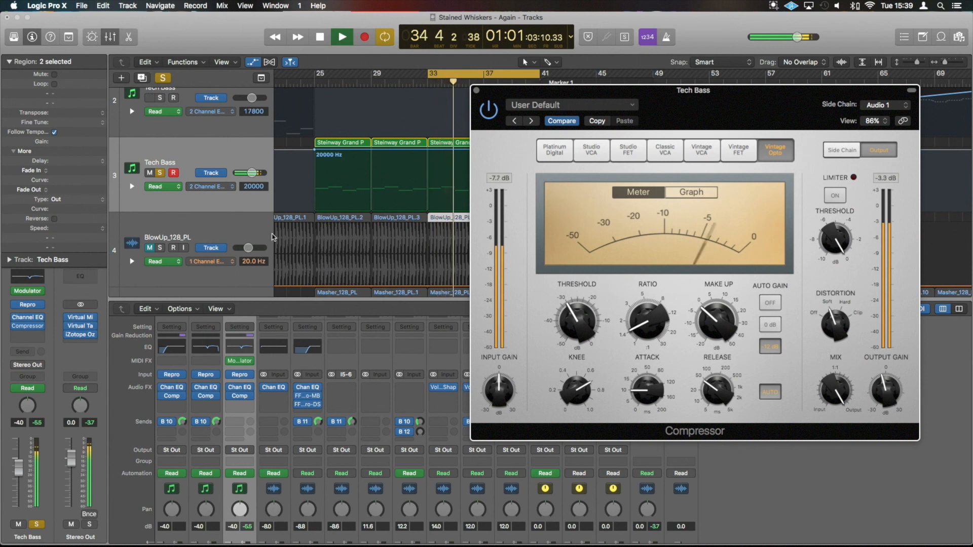
mouse_move(841, 150)
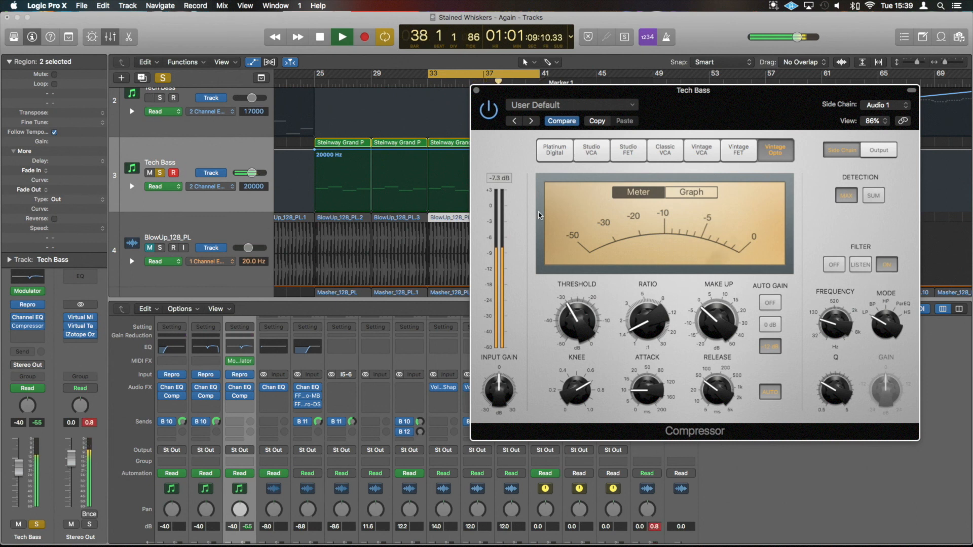
click(320, 36)
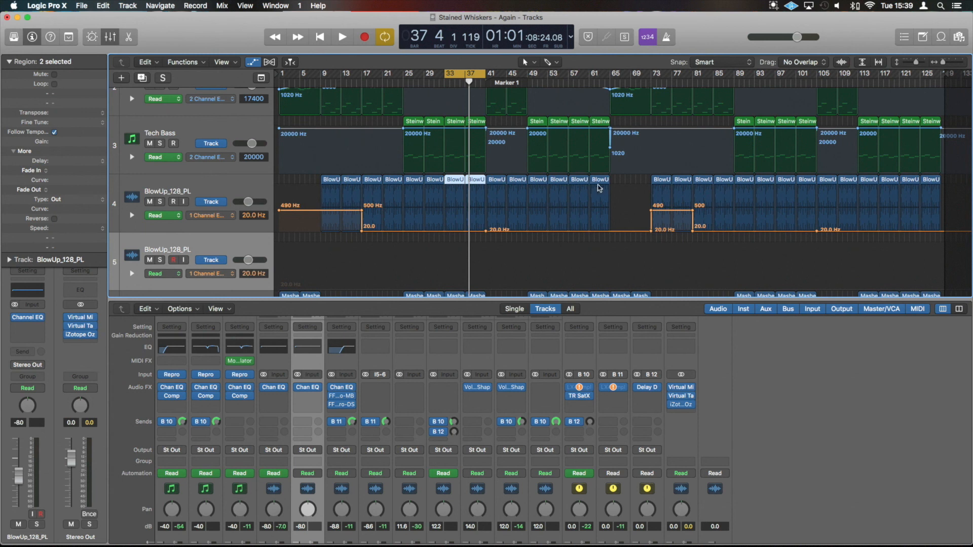
- Select the BlowUp loop regions to copy and reopen the Tech Bass compressor
click(376, 183)
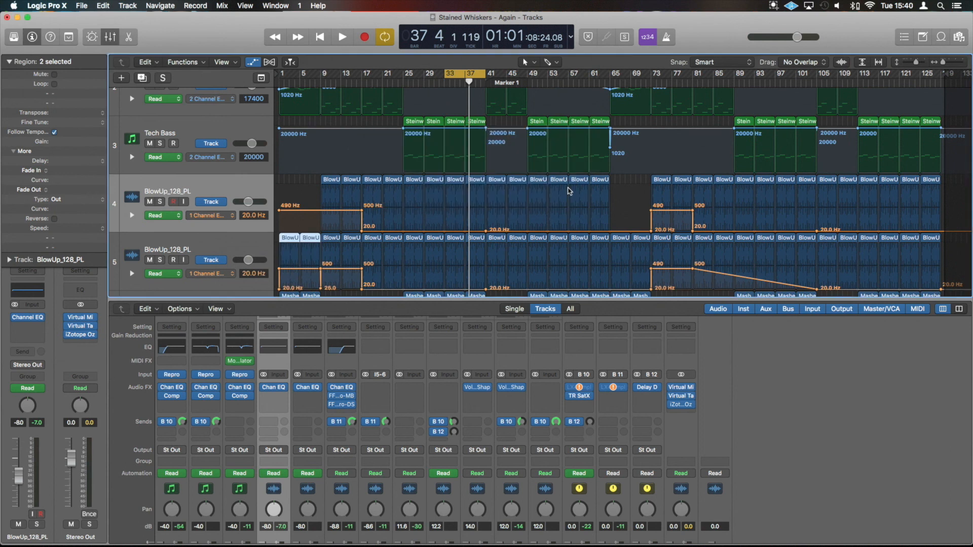
click(161, 133)
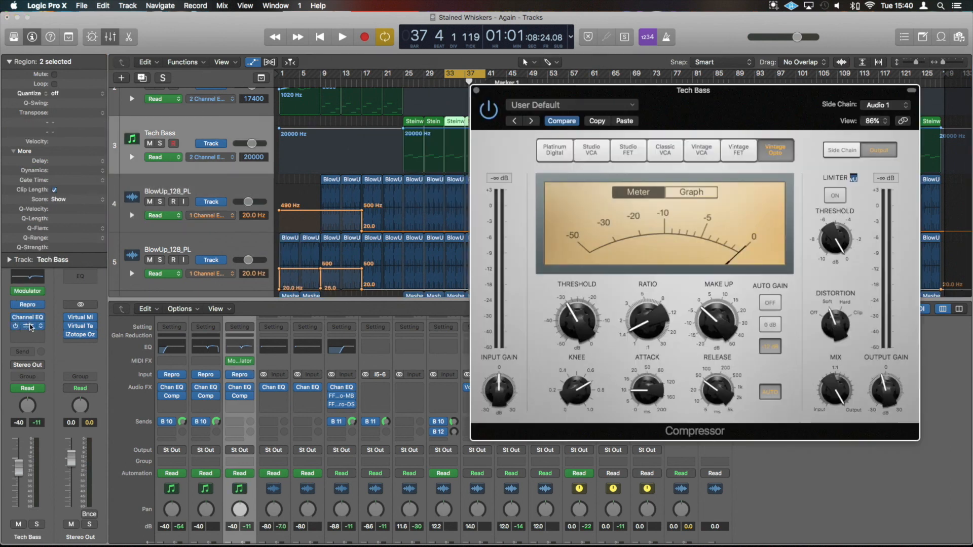
- Change the compressor's side-chain source to BlowUp_128_PL (Audio 9)
click(885, 105)
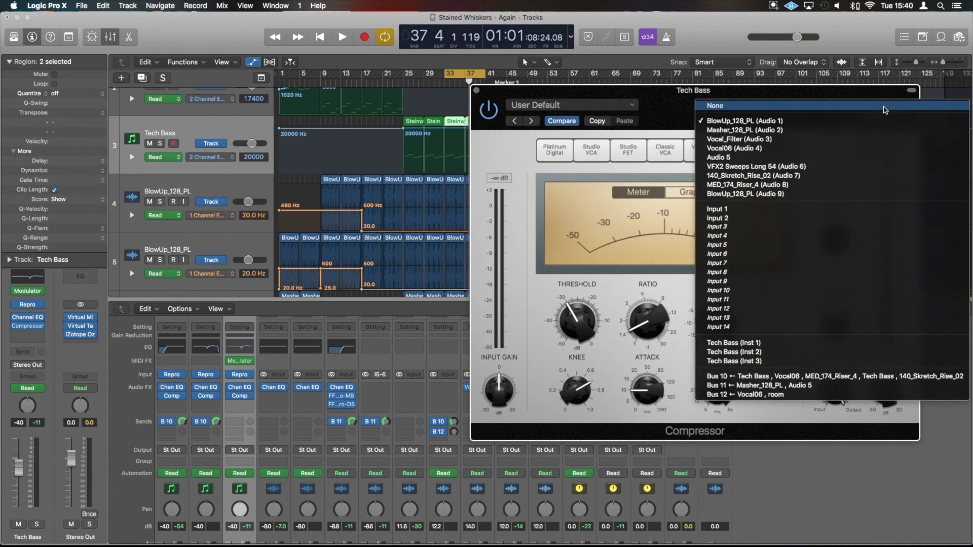
mouse_move(807, 120)
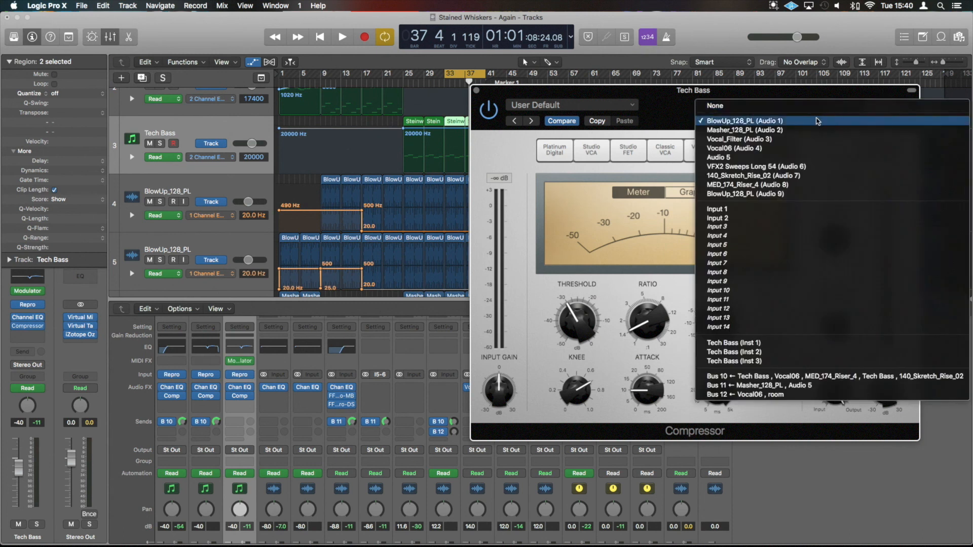
mouse_move(807, 194)
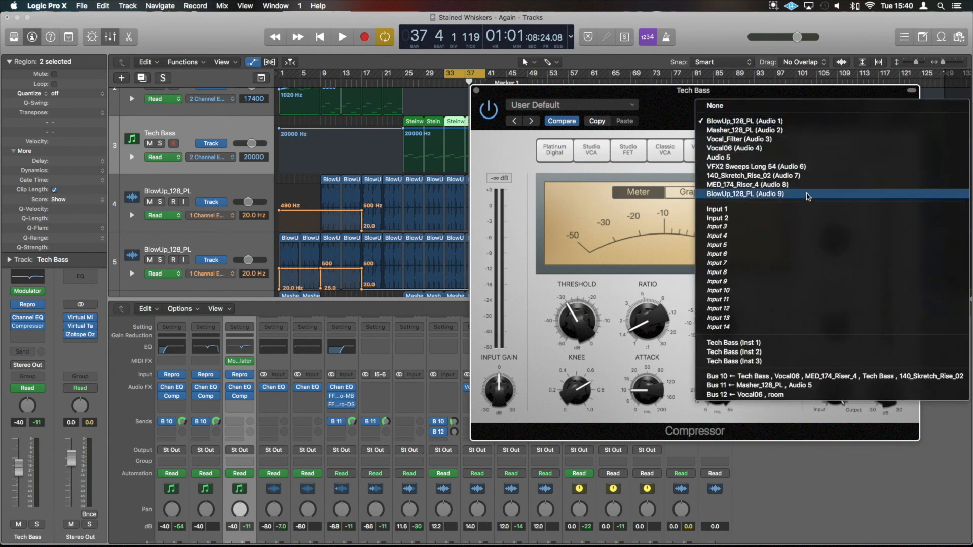
click(746, 194)
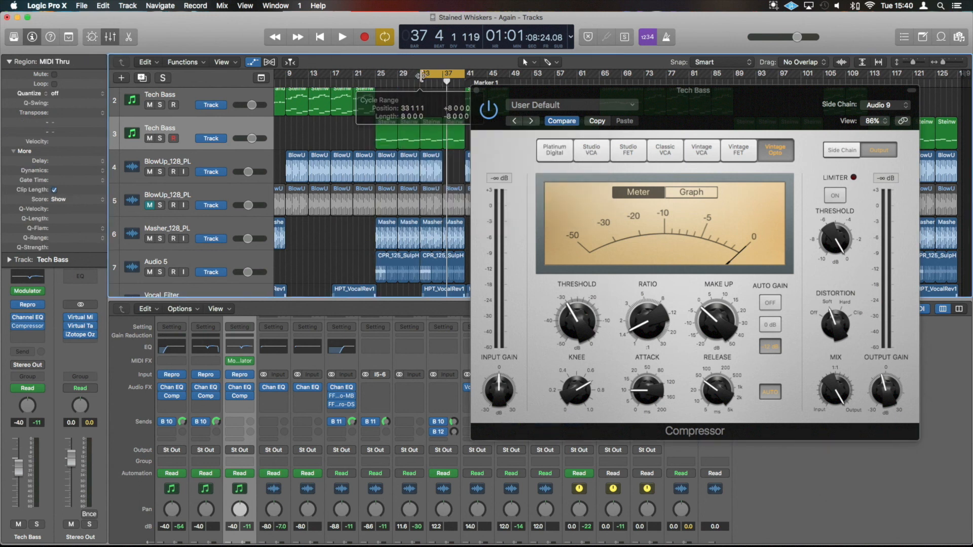
click(341, 36)
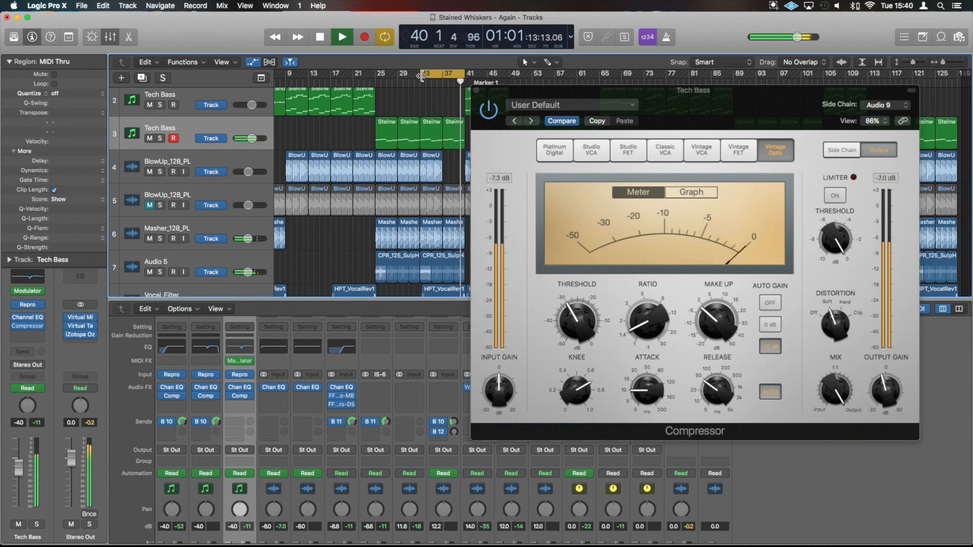
click(320, 37)
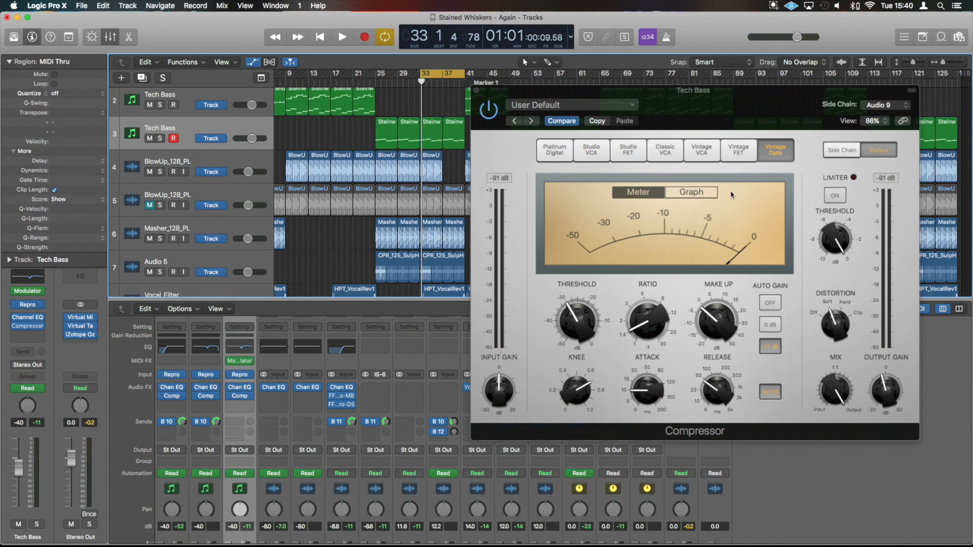
- Switch the side-chain source back to BlowUp_128_PL (Audio 1) and nudge the compressor window right
click(883, 105)
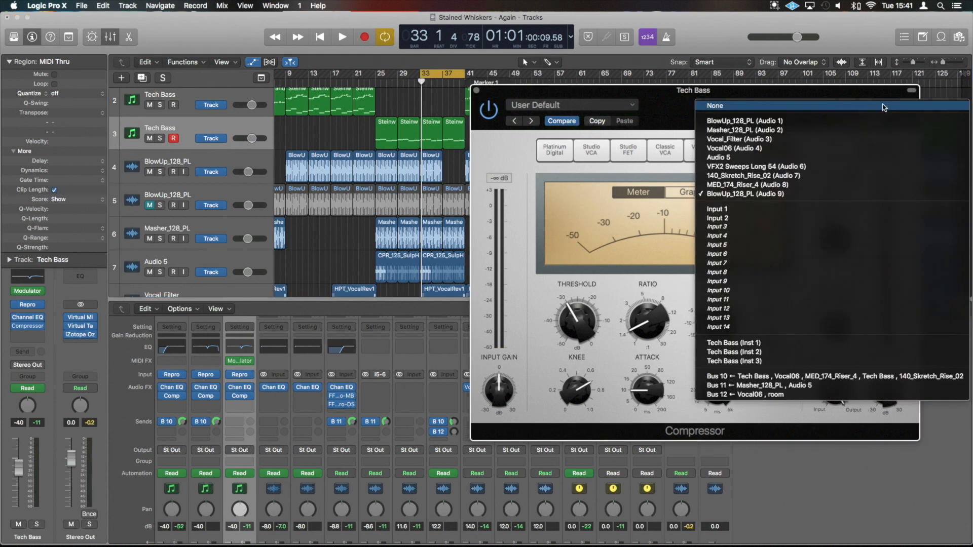
click(742, 121)
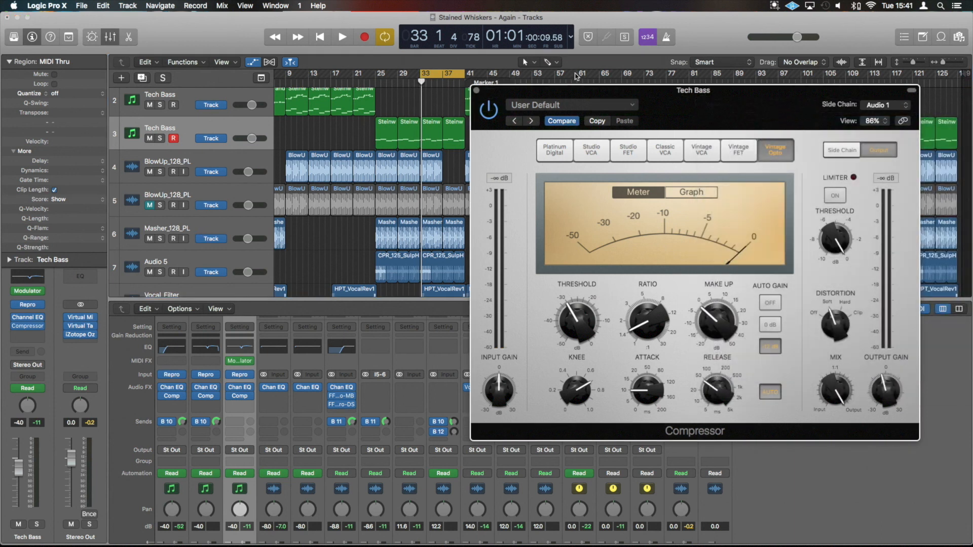
drag(693, 91, 714, 88)
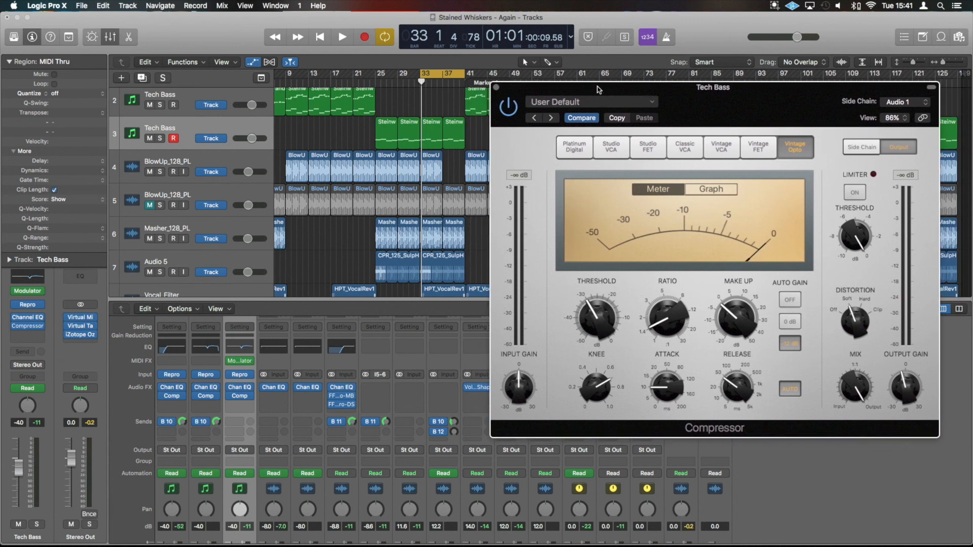
- Audition the Audio 1 side-chain keying, then select the muted BlowUp track's regions
click(341, 36)
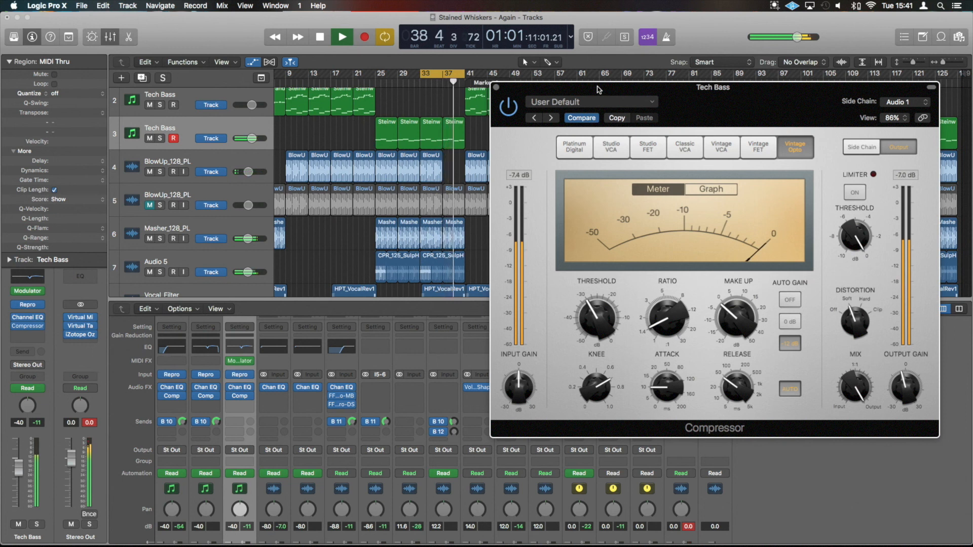
click(341, 37)
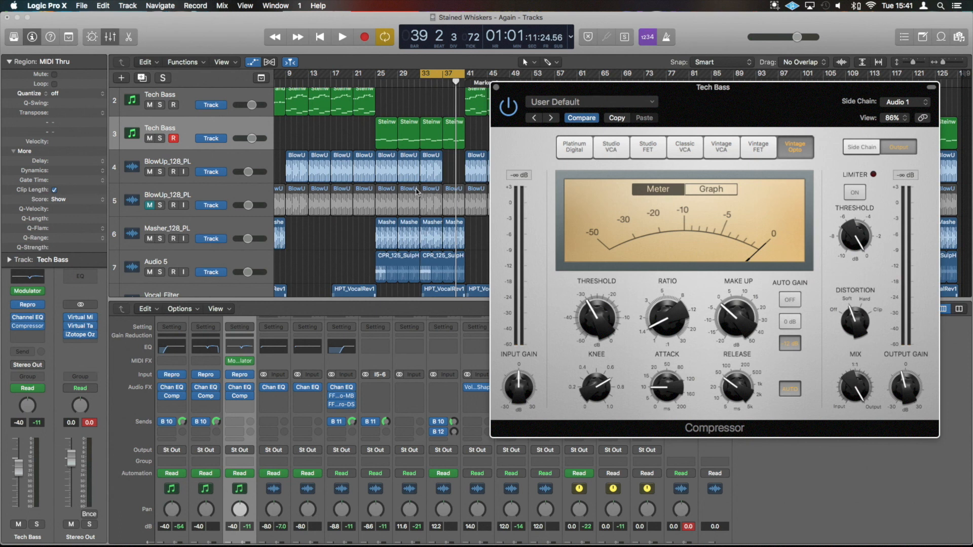
click(453, 168)
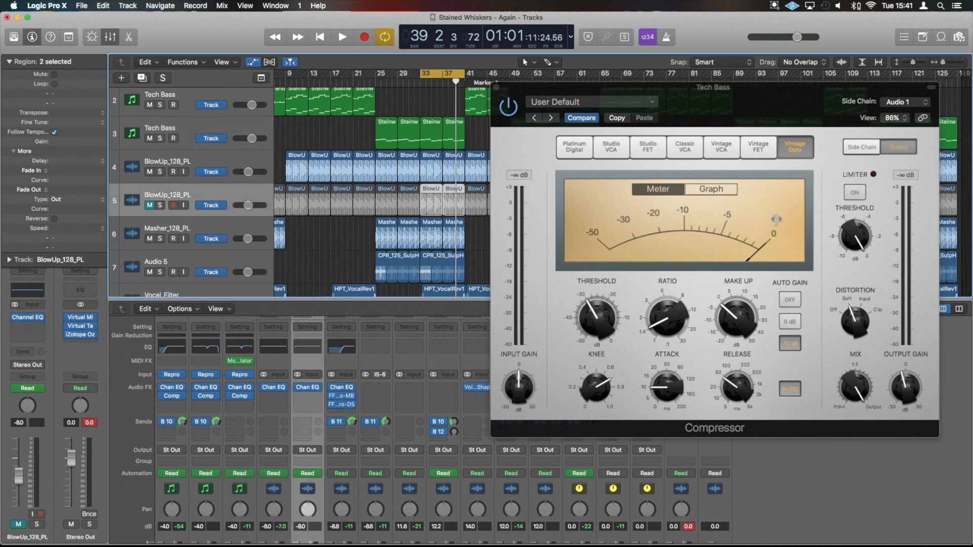
- With playback running, set the Tech Bass compressor ratio to 2.2:1 and side-chain filter near 116 Hz
click(862, 147)
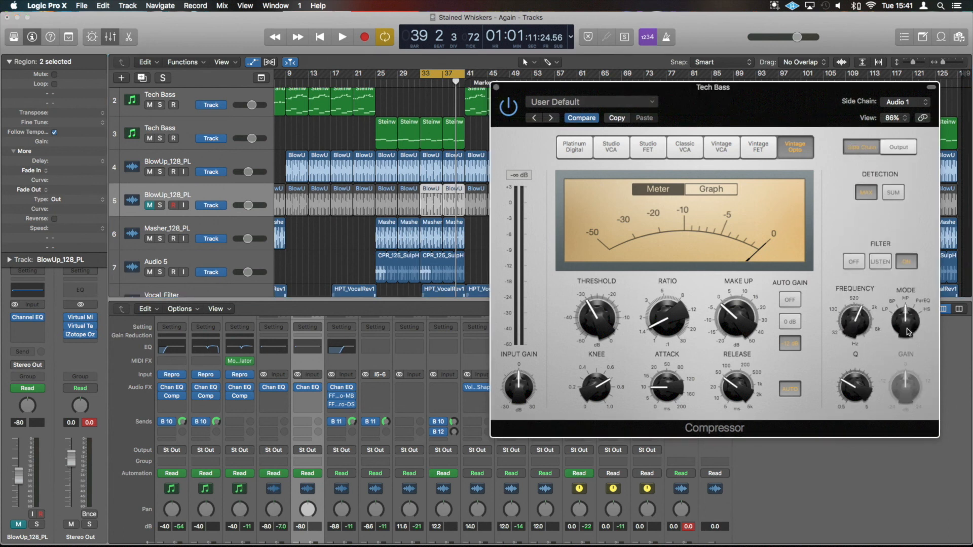
click(341, 36)
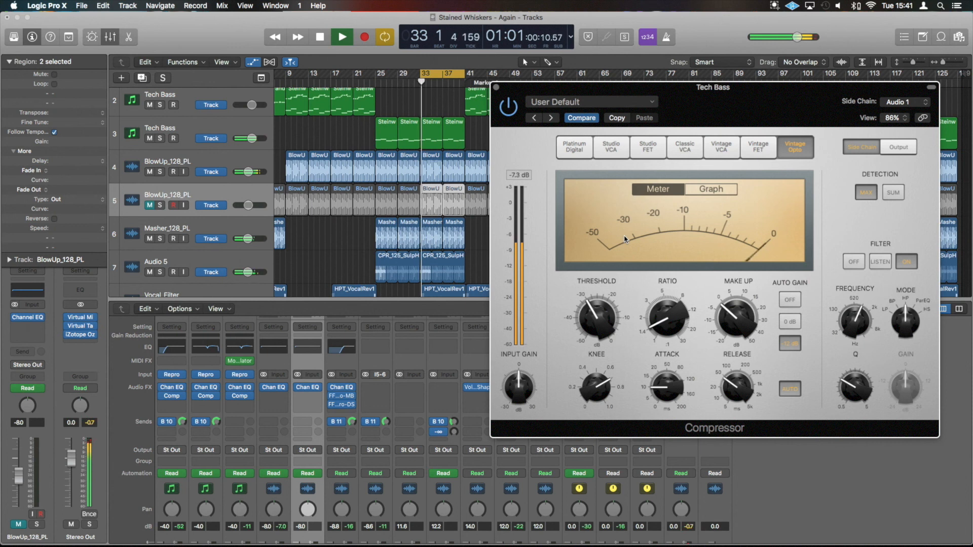
drag(667, 319, 672, 295)
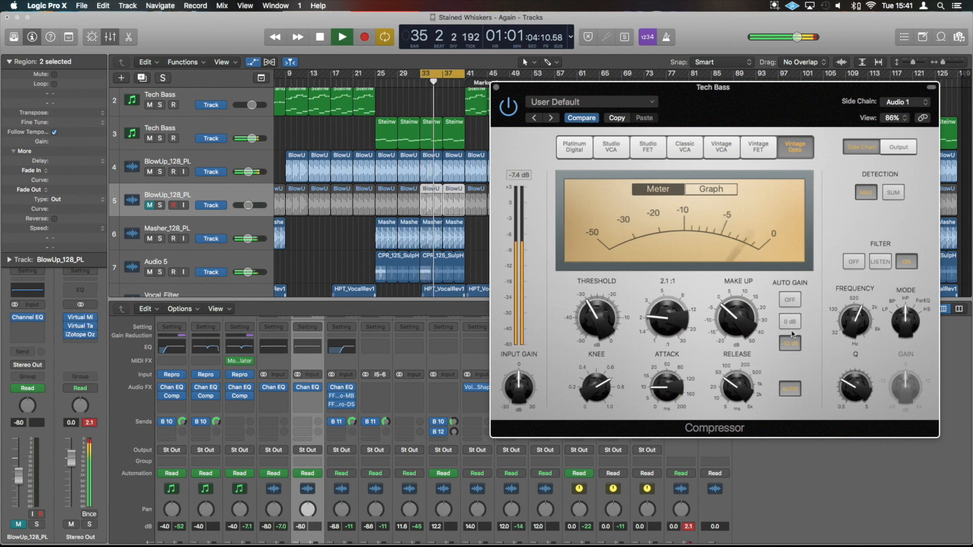
drag(667, 320, 667, 313)
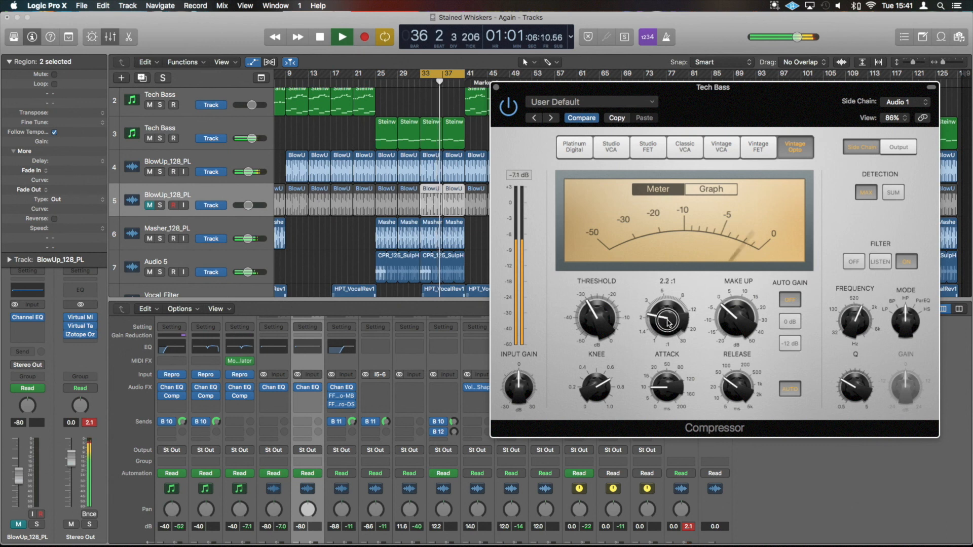
drag(667, 320, 666, 313)
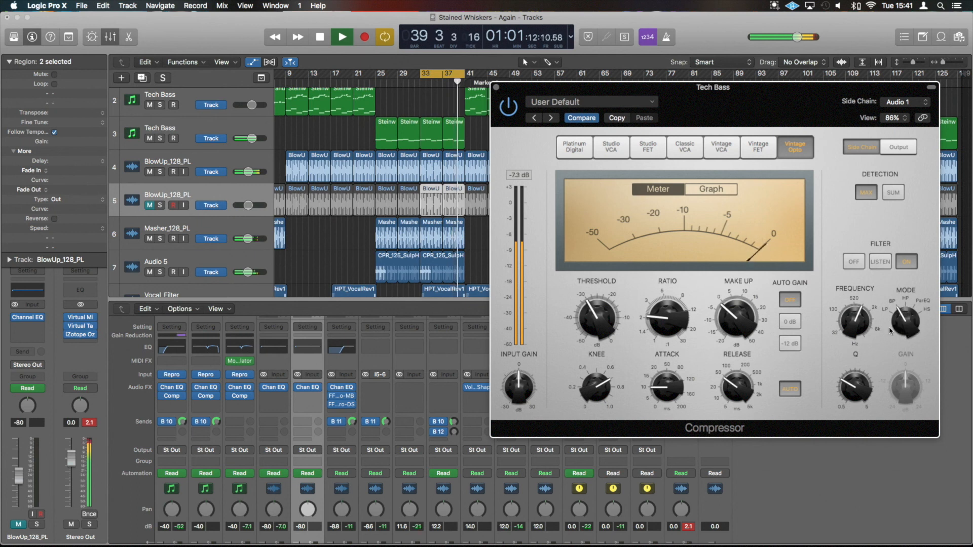
drag(857, 320, 860, 348)
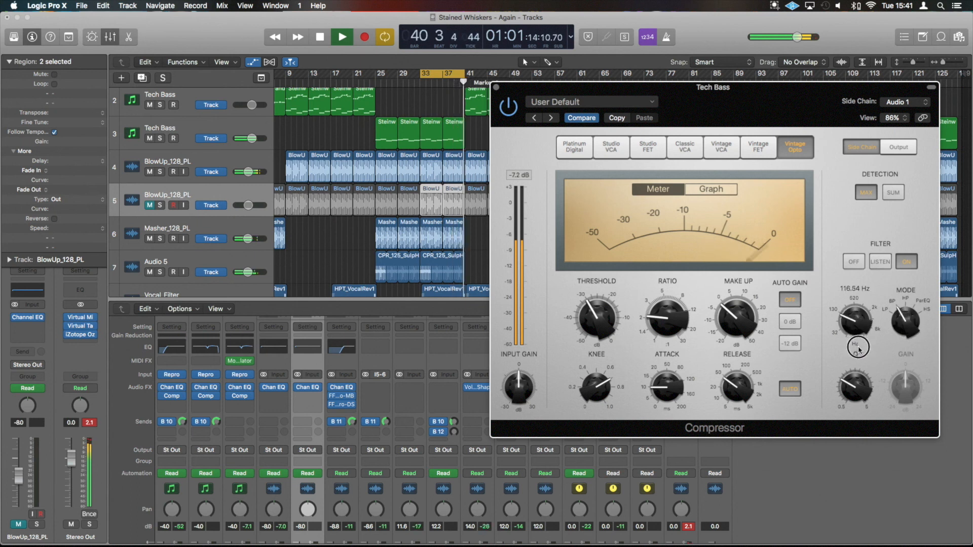
drag(859, 348, 863, 336)
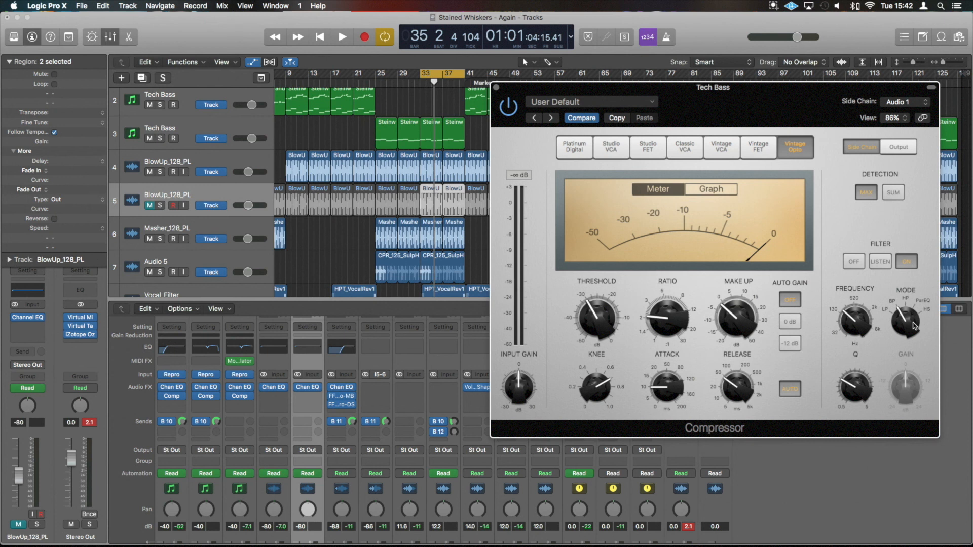
mouse_move(675, 128)
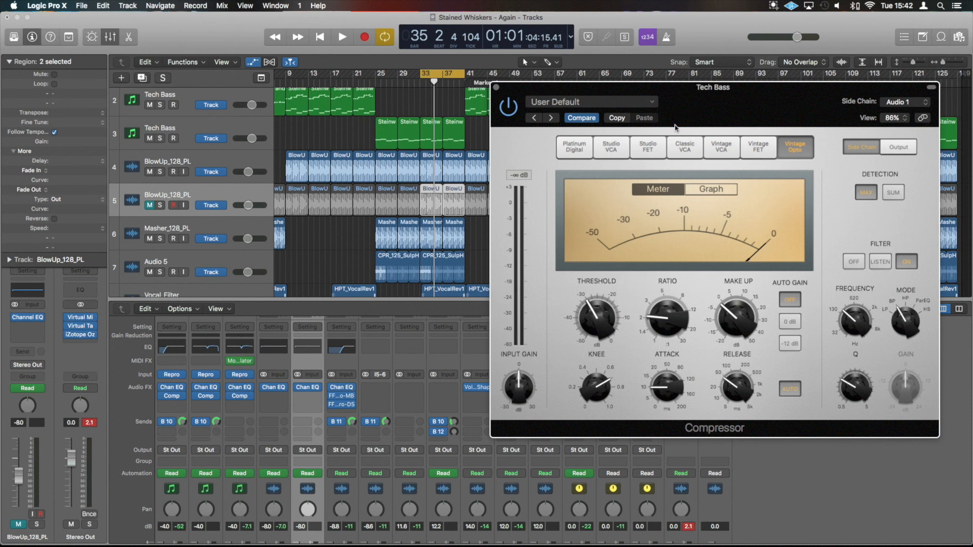
- Load Fet DnB side keyed from Audio 9, set ratio 1.3:1, stop playback, switch to Vintage Opto
click(589, 102)
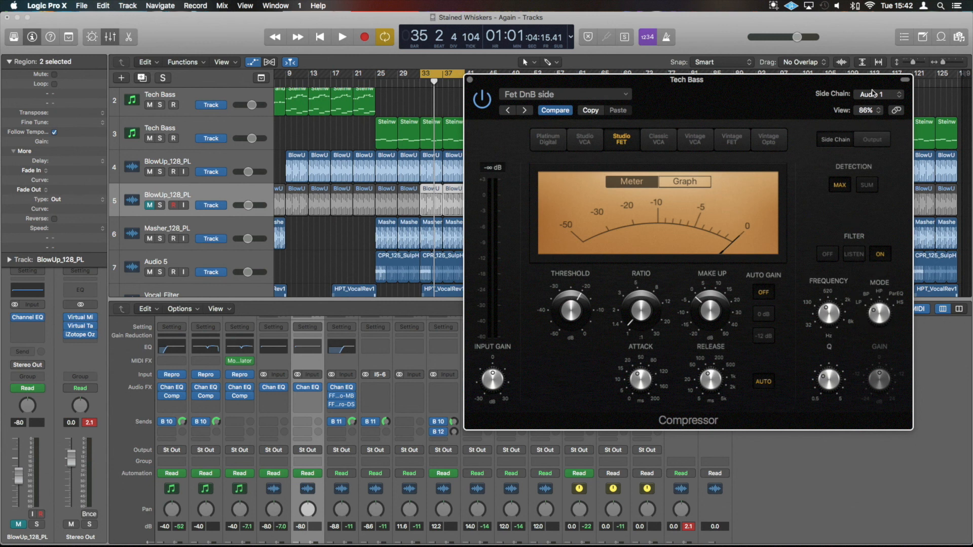
click(876, 94)
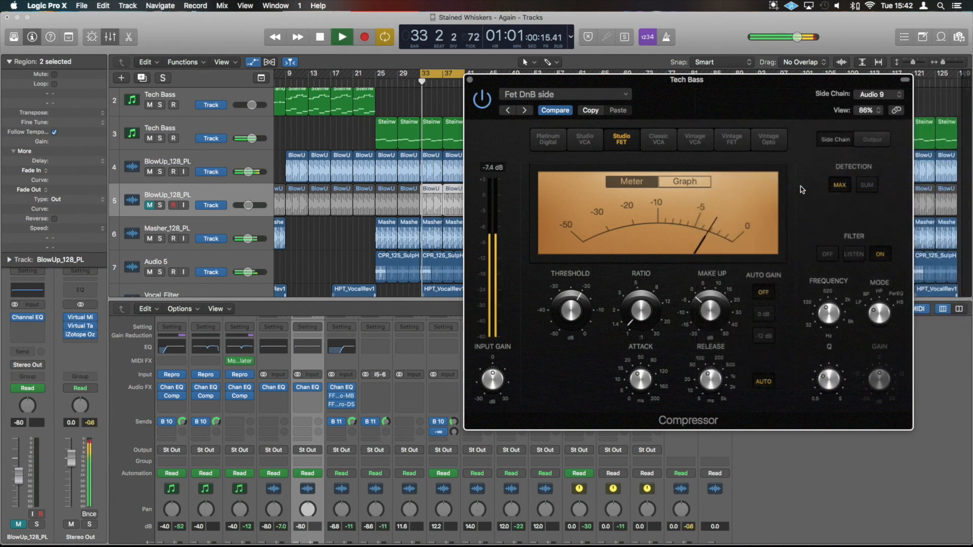
drag(640, 312, 643, 307)
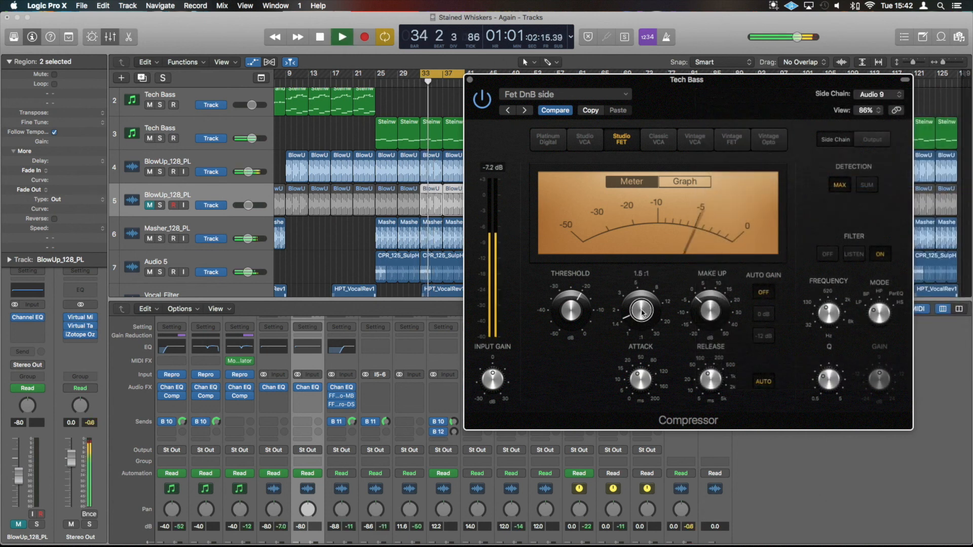
drag(641, 312, 640, 319)
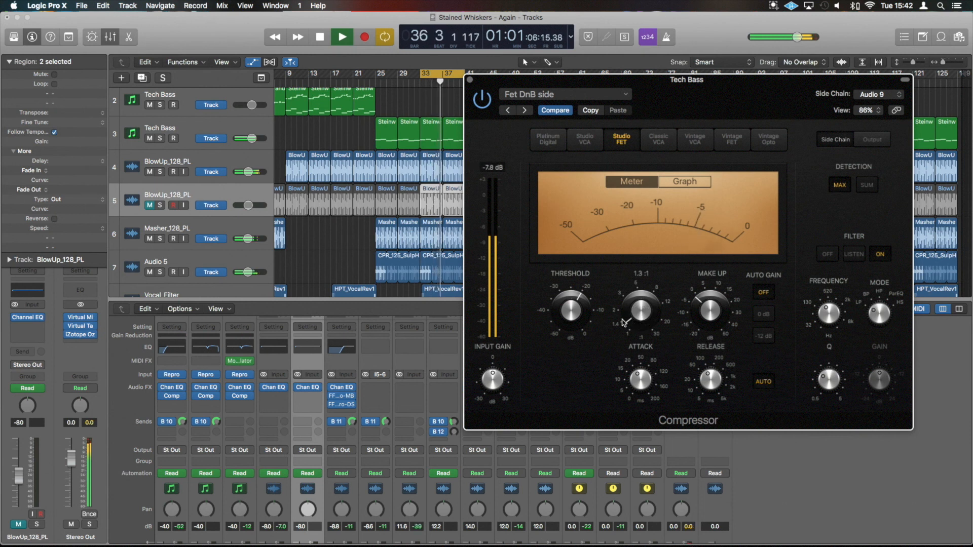
click(320, 36)
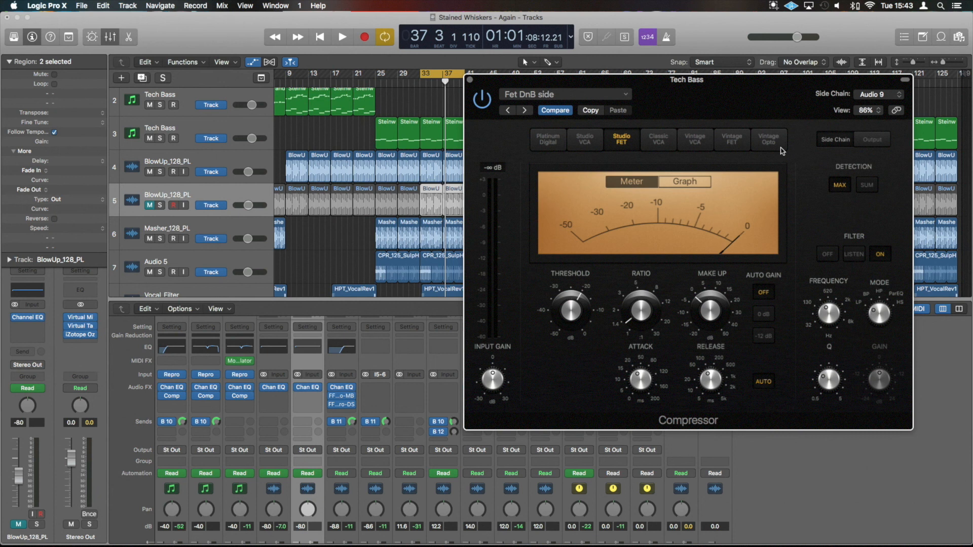
click(769, 138)
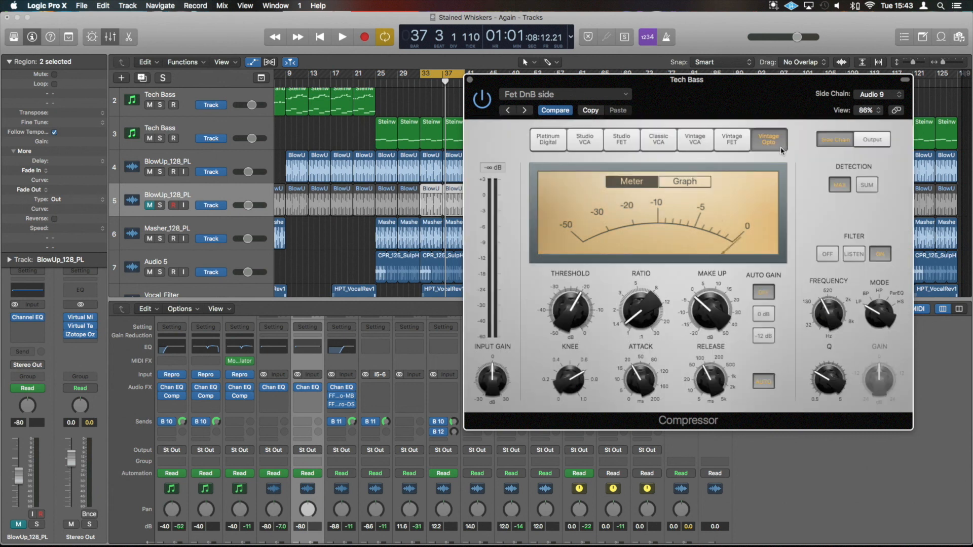